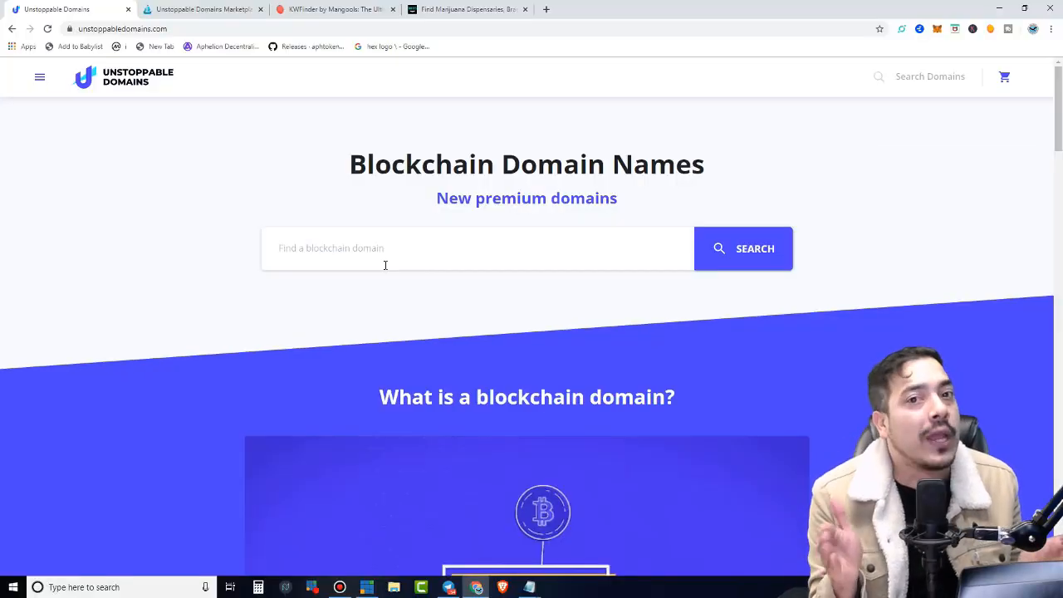
- Browse the Unstoppable Domains pages before heading to the account area
{"action": "left_click", "coordinate": [203, 10]}
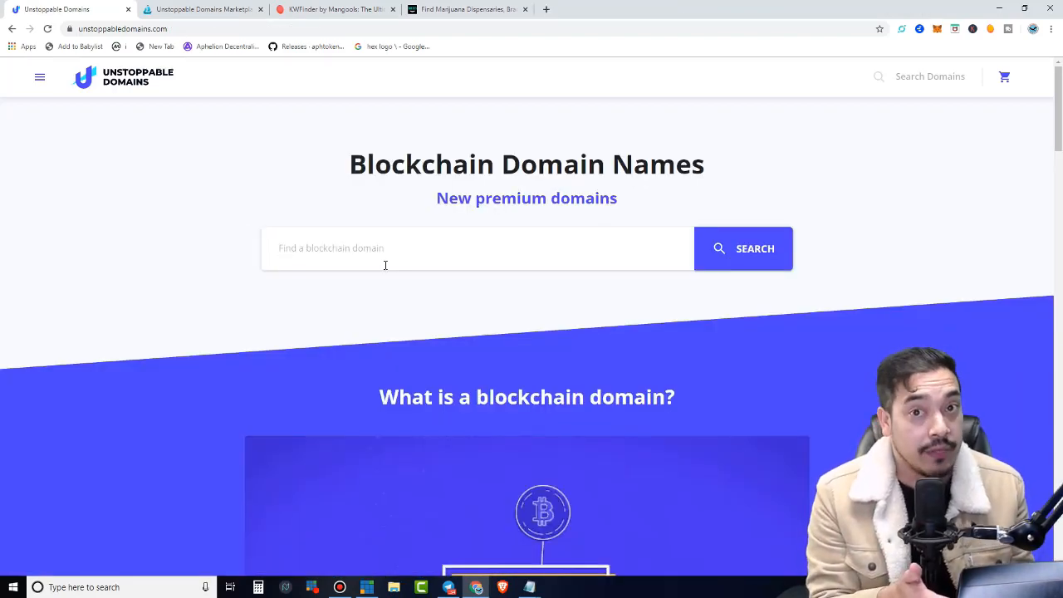
{"action": "left_click", "coordinate": [742, 248]}
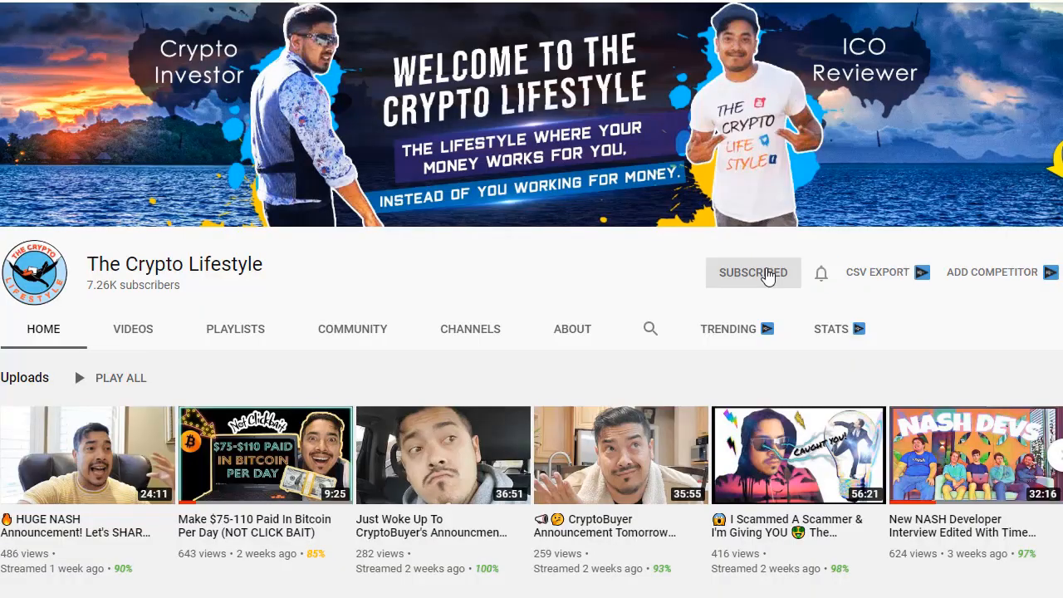
{"action": "left_click", "coordinate": [820, 273]}
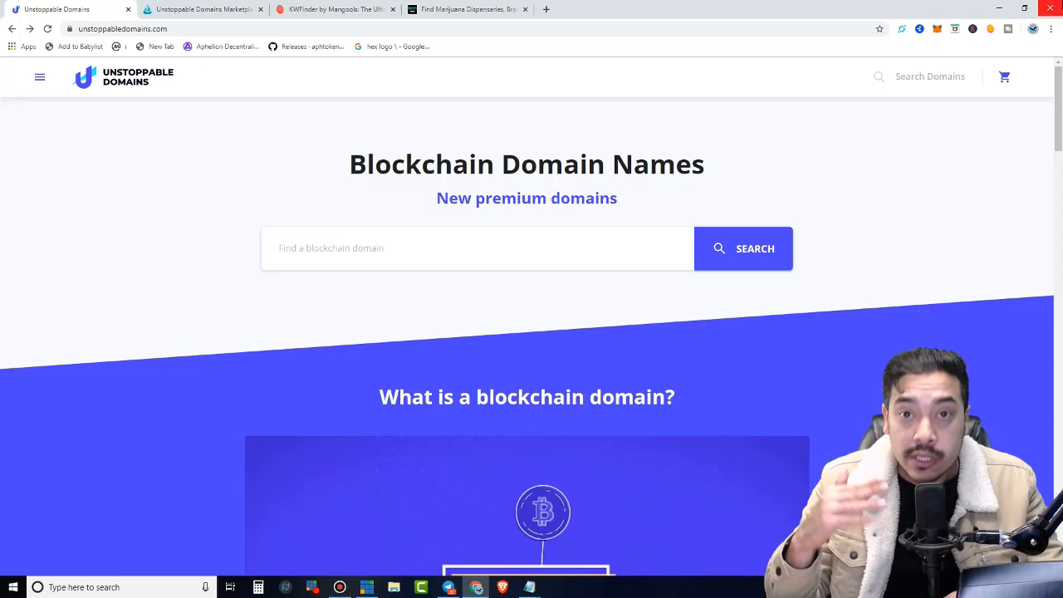
{"action": "mouse_move", "coordinate": [203, 10]}
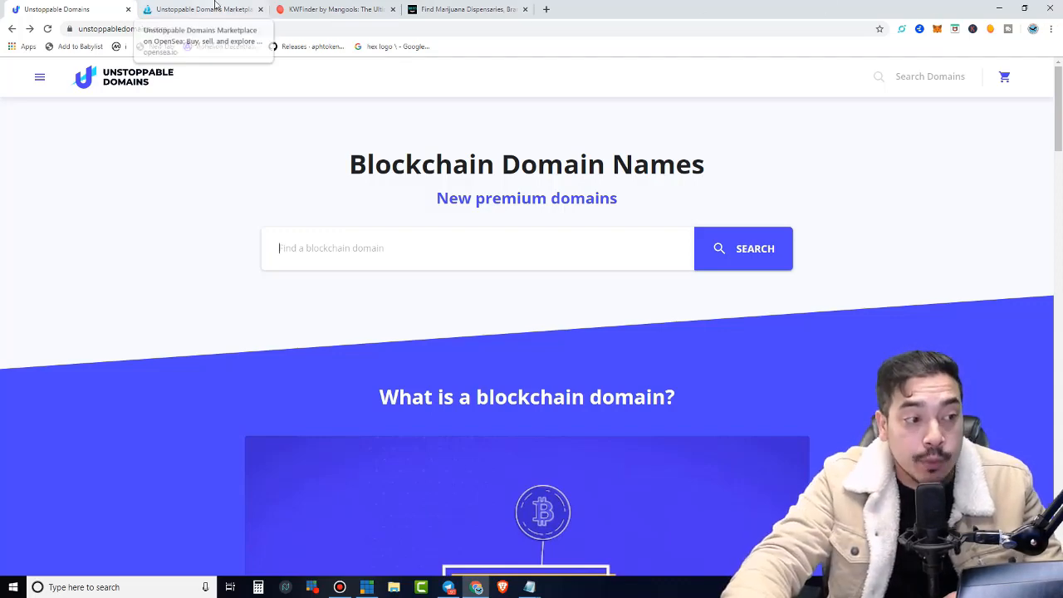
{"action": "left_click", "coordinate": [202, 10]}
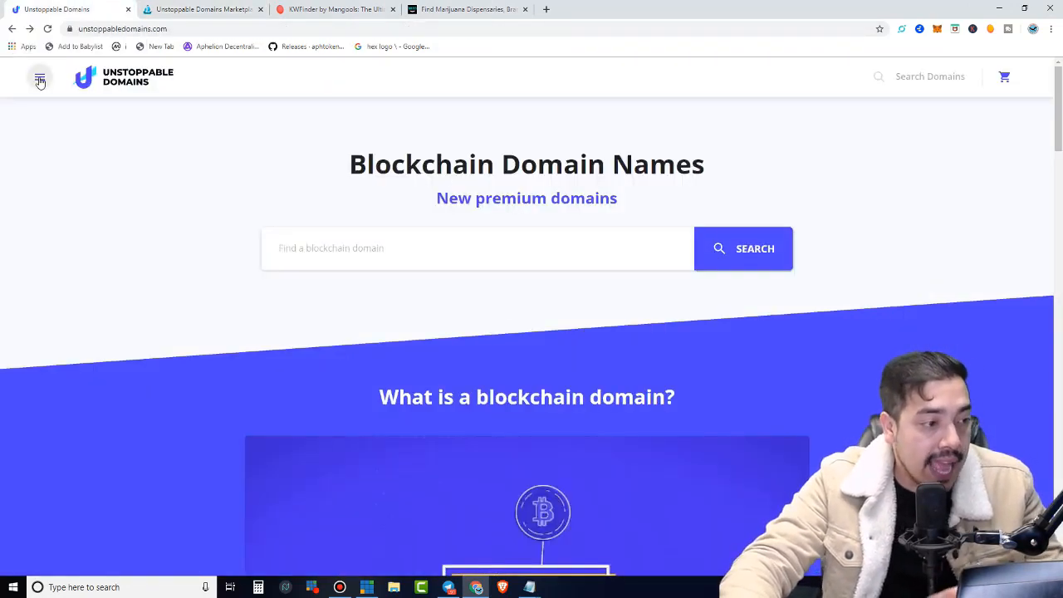
- Go to My Domains from the account menu, listing the three owned .crypto domains
{"action": "left_click", "coordinate": [40, 78]}
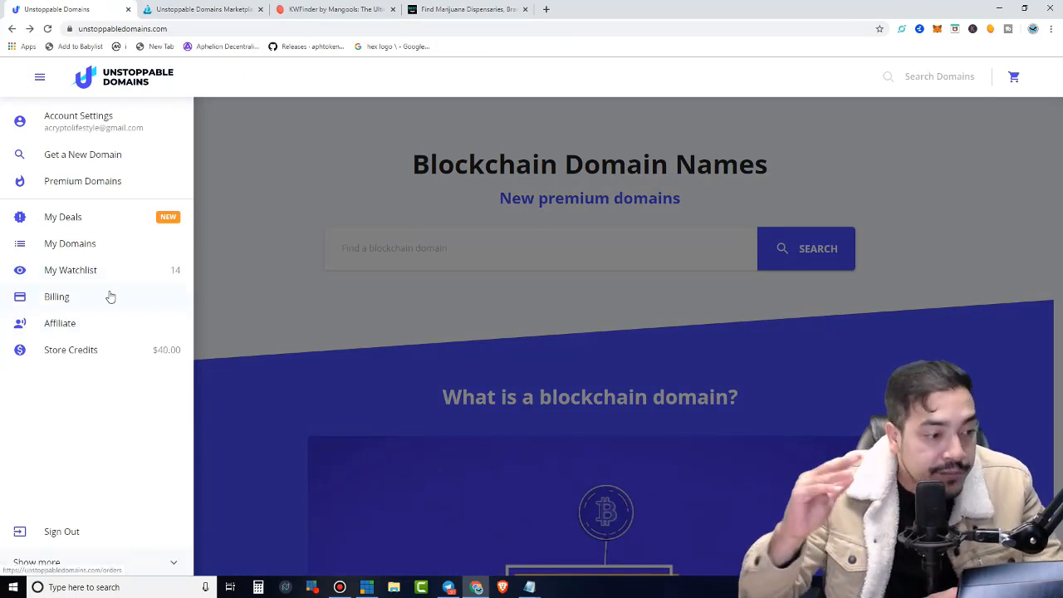
{"action": "mouse_move", "coordinate": [478, 369]}
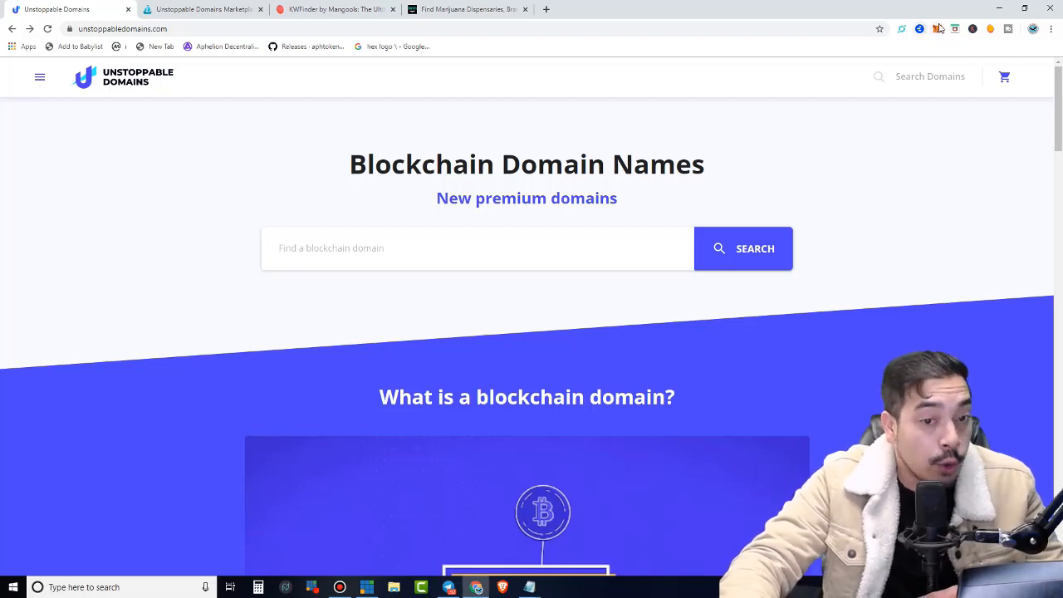
{"action": "left_click", "coordinate": [40, 76]}
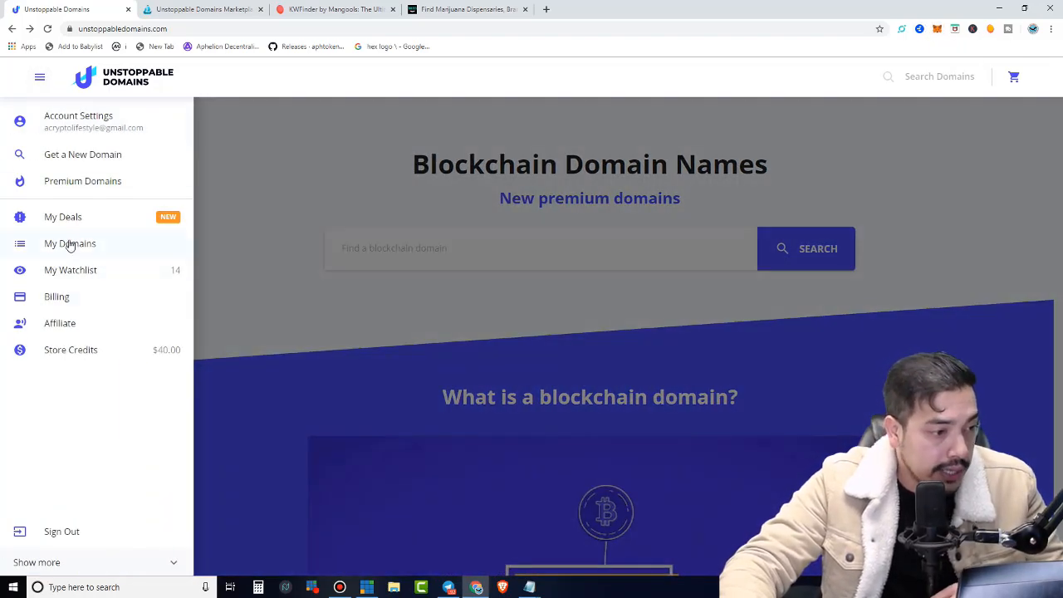
{"action": "left_click", "coordinate": [70, 243]}
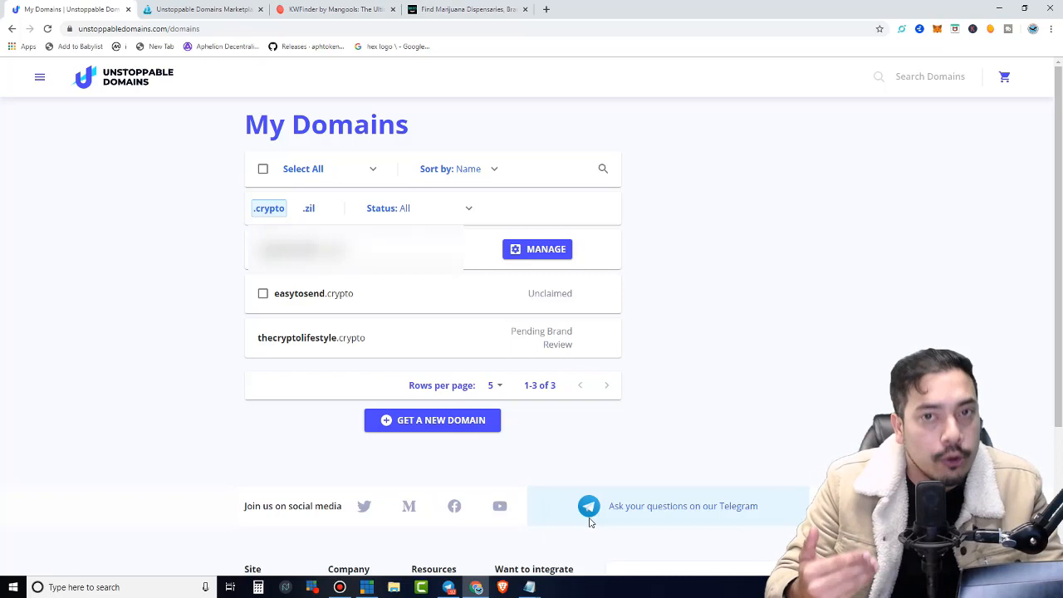
{"action": "mouse_move", "coordinate": [655, 465]}
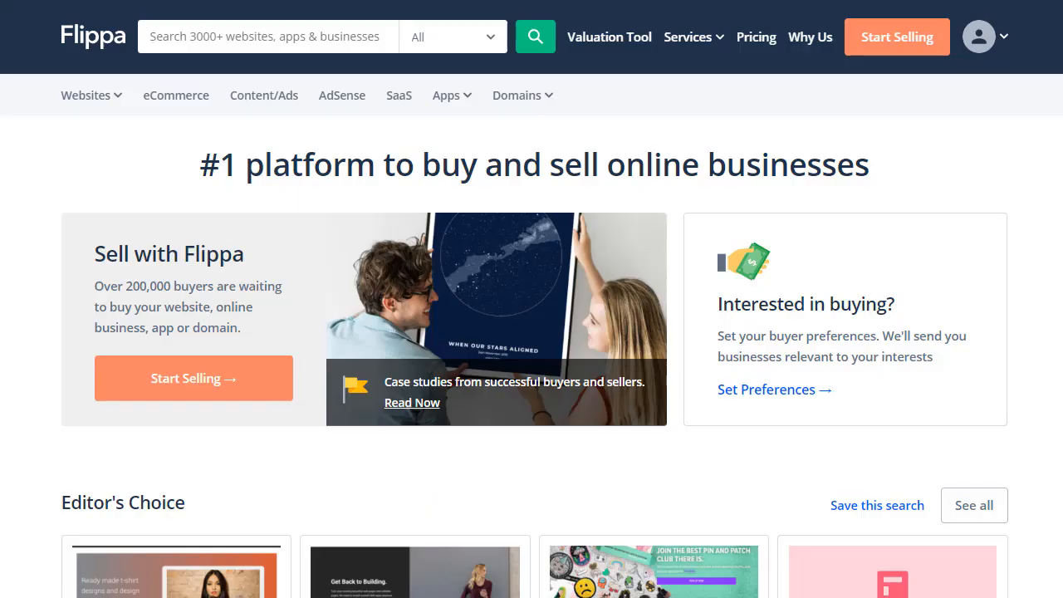
- View Flippa website listings with prices like $10,000, $180,000 and $400,000, then return to My Domains
{"action": "left_click", "coordinate": [87, 95]}
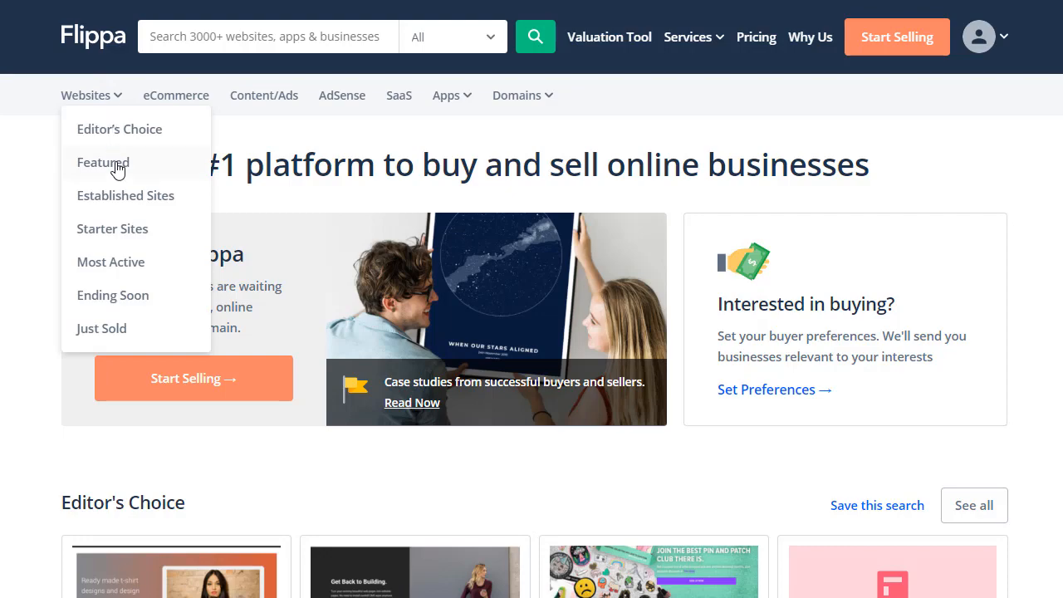
{"action": "mouse_move", "coordinate": [1059, 199]}
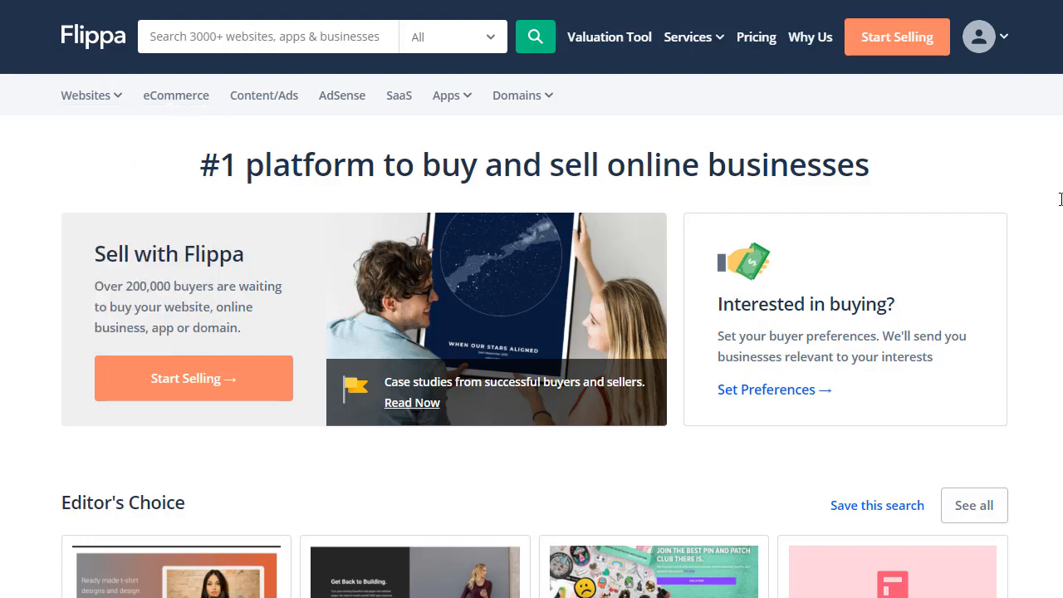
{"action": "left_click", "coordinate": [535, 37]}
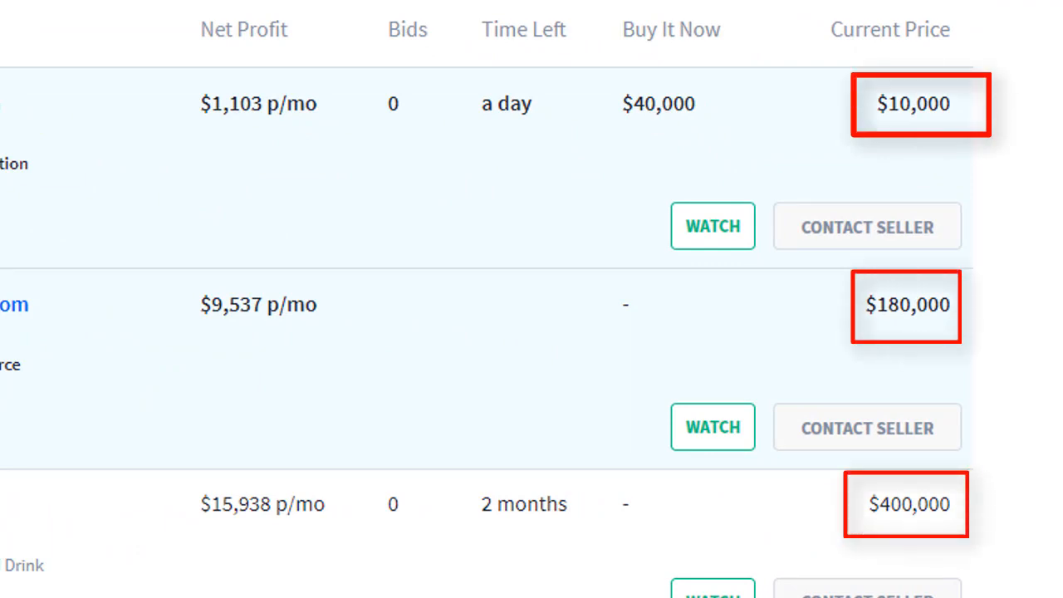
{"action": "left_click", "coordinate": [70, 9]}
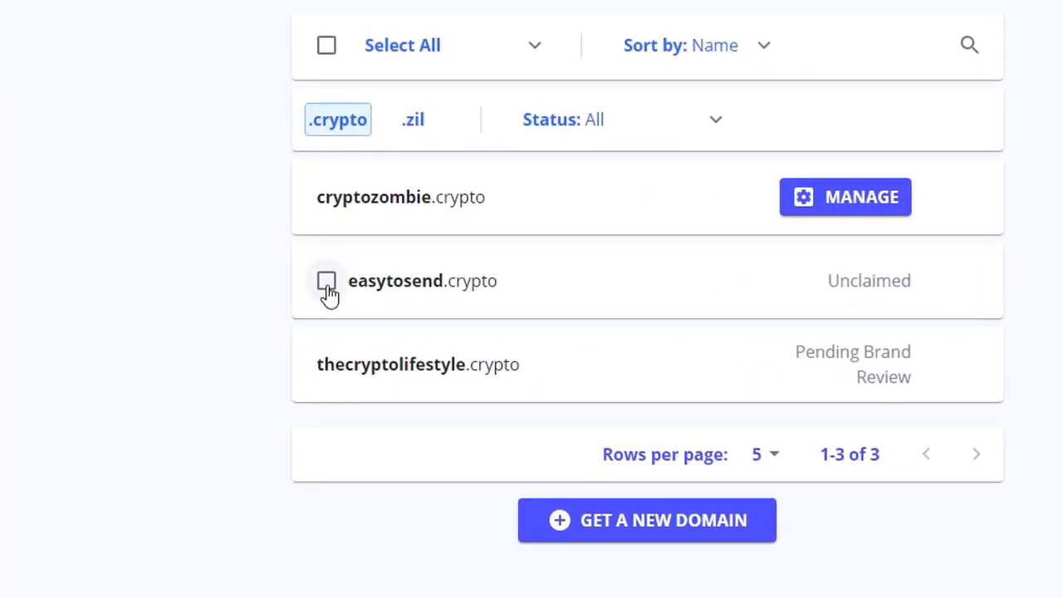
{"action": "mouse_move", "coordinate": [324, 314]}
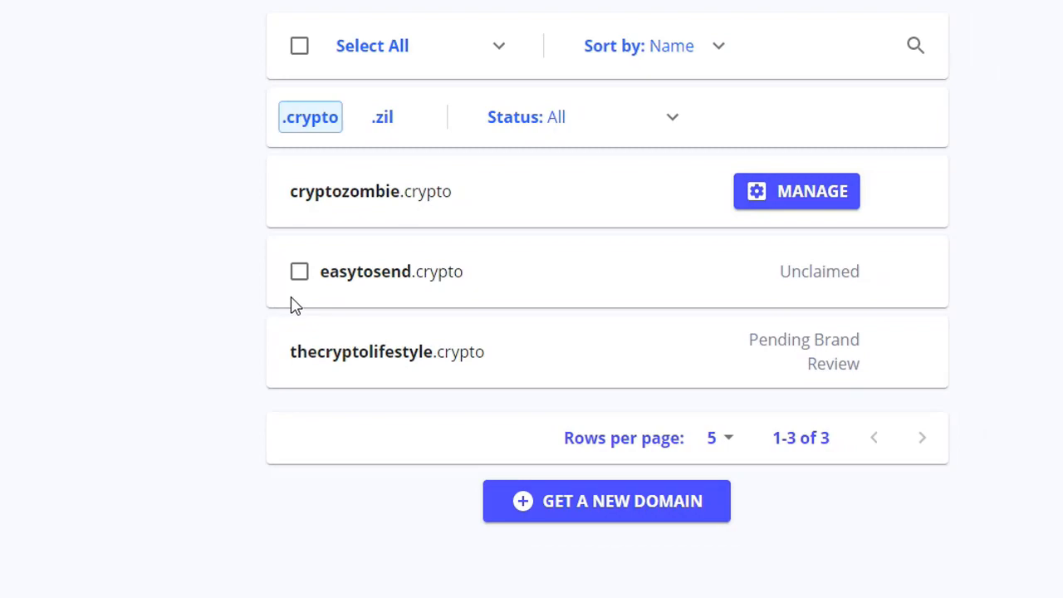
{"action": "scroll", "scroll_direction": "down", "scroll_amount": 3}
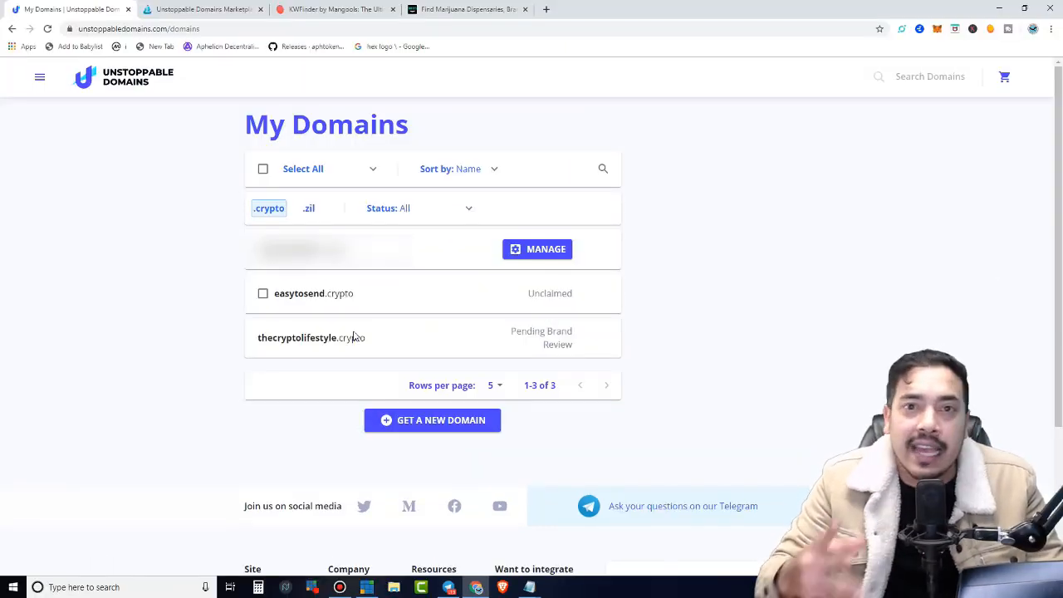
{"action": "mouse_move", "coordinate": [581, 459]}
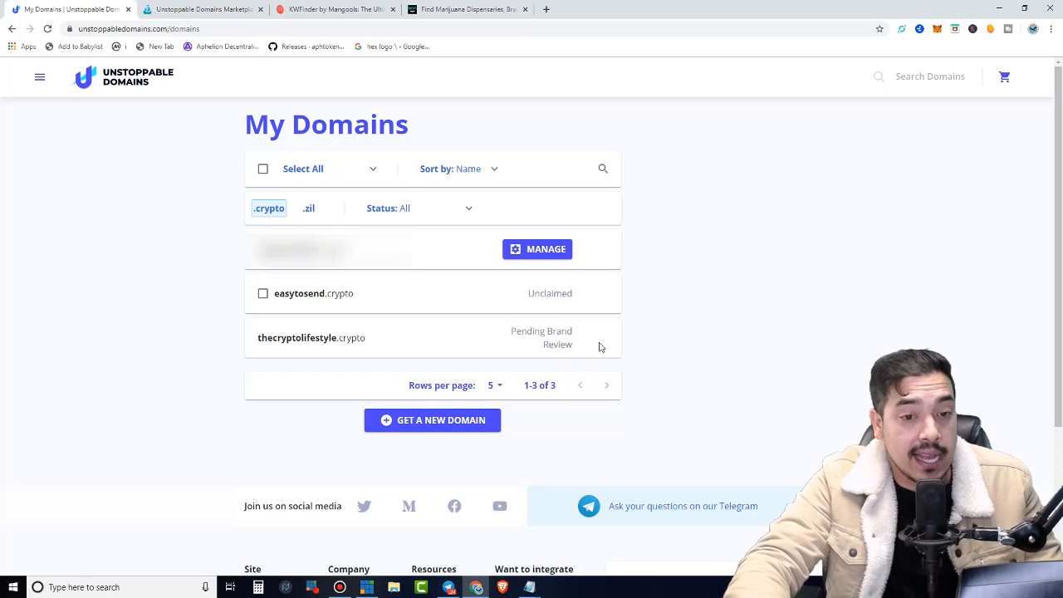
- Select unclaimed easytosend.crypto and start the claim, reaching the Ethereum wallet prompt
{"action": "left_click", "coordinate": [262, 293]}
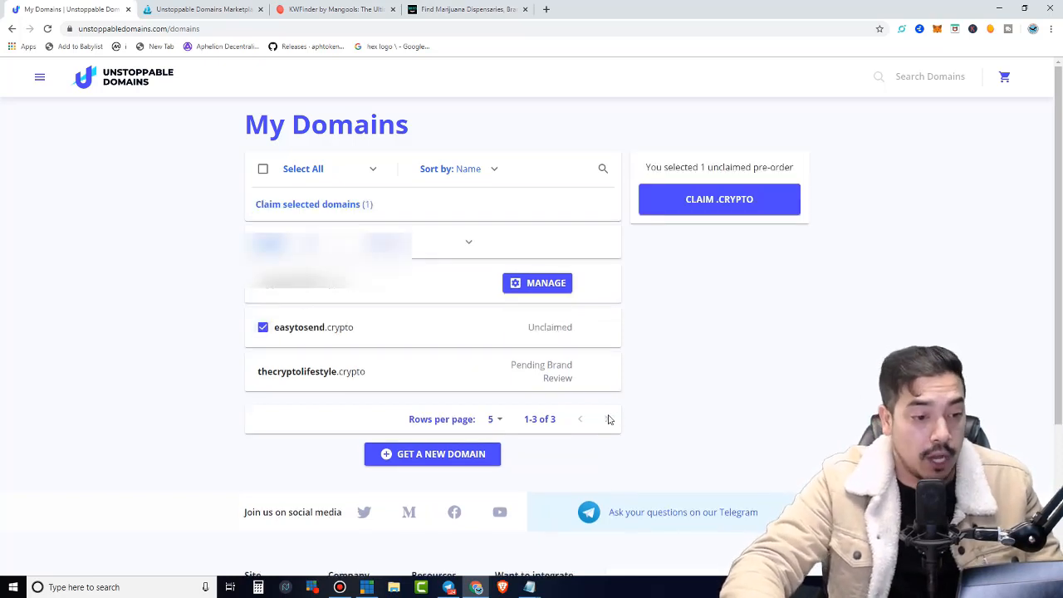
{"action": "mouse_move", "coordinate": [723, 384]}
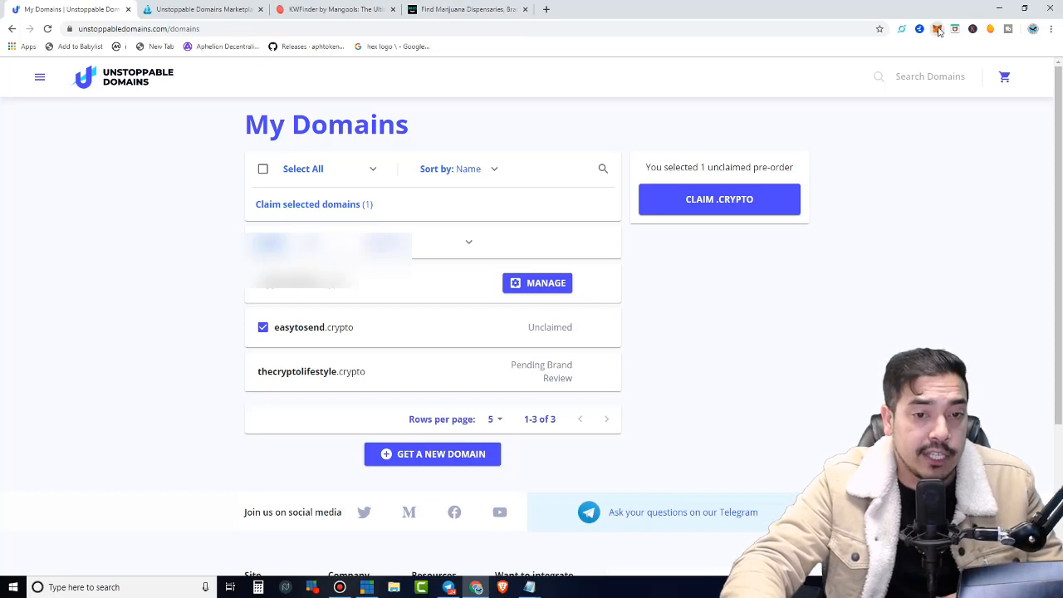
{"action": "left_click", "coordinate": [937, 30]}
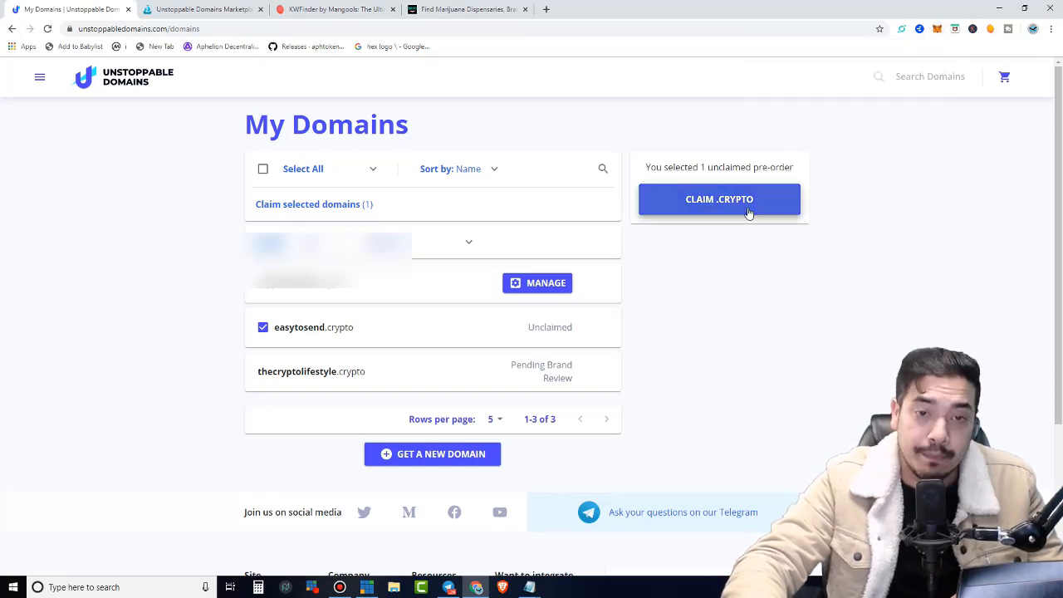
{"action": "left_click", "coordinate": [720, 199]}
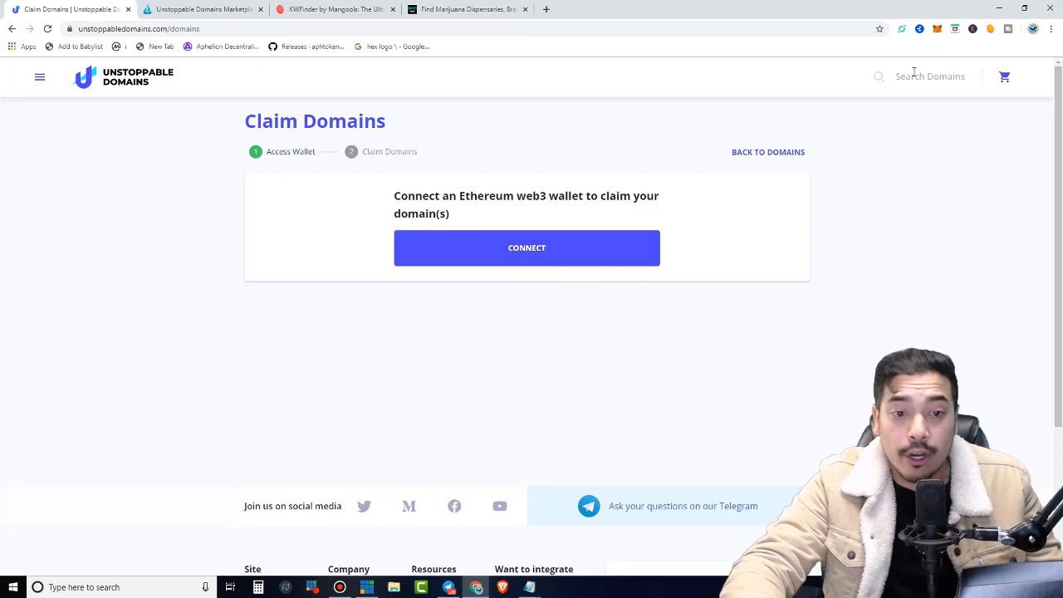
- Connect the MetaMask wallet, tick 'I understand' and confirm the easytosend.crypto claim
{"action": "left_click", "coordinate": [527, 247]}
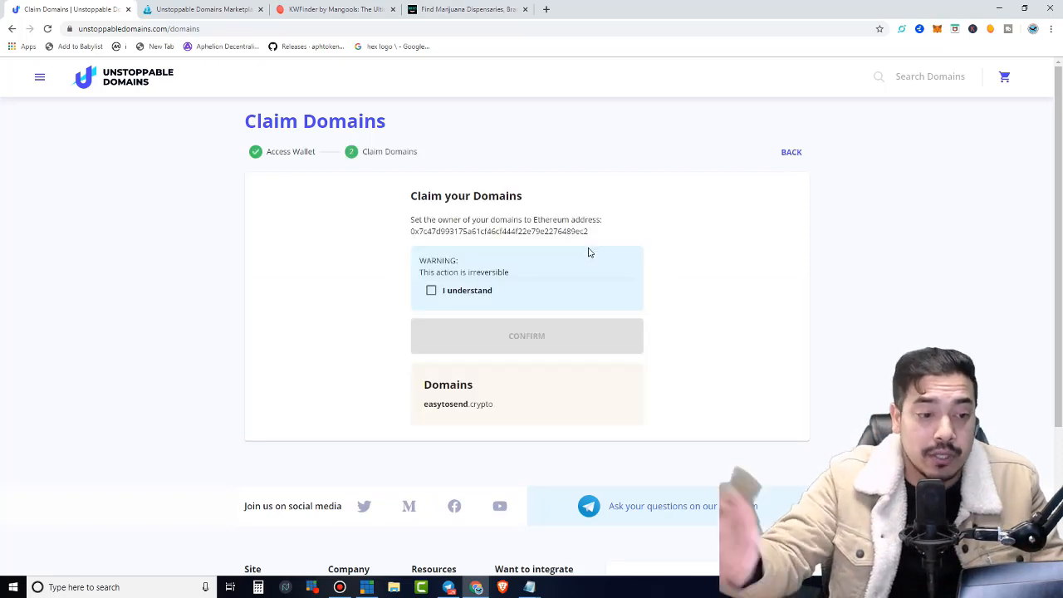
{"action": "mouse_move", "coordinate": [577, 359]}
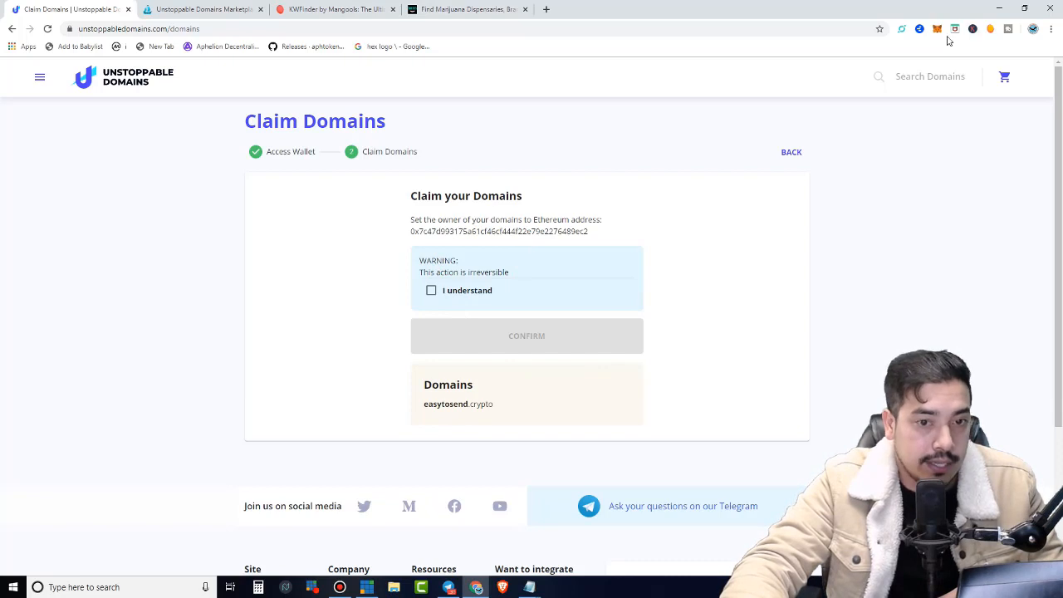
{"action": "left_click", "coordinate": [937, 30]}
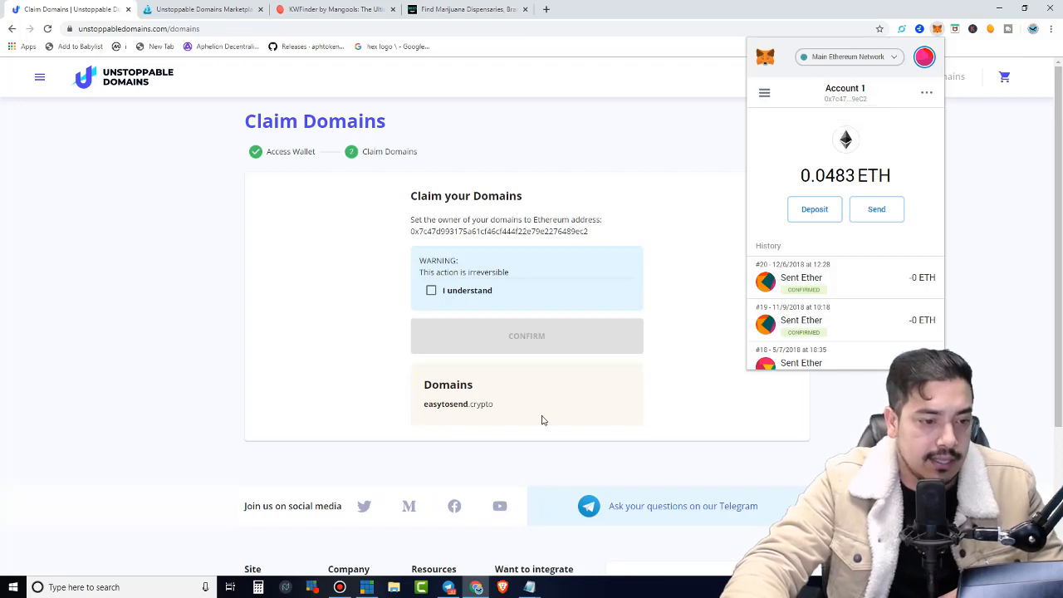
{"action": "left_click", "coordinate": [432, 289]}
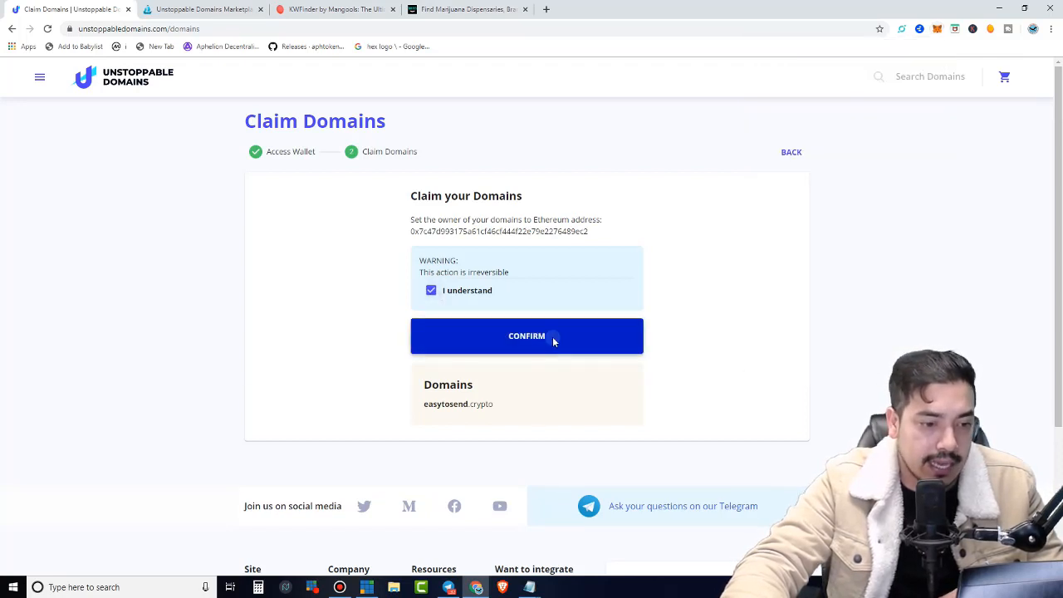
{"action": "left_click", "coordinate": [527, 335]}
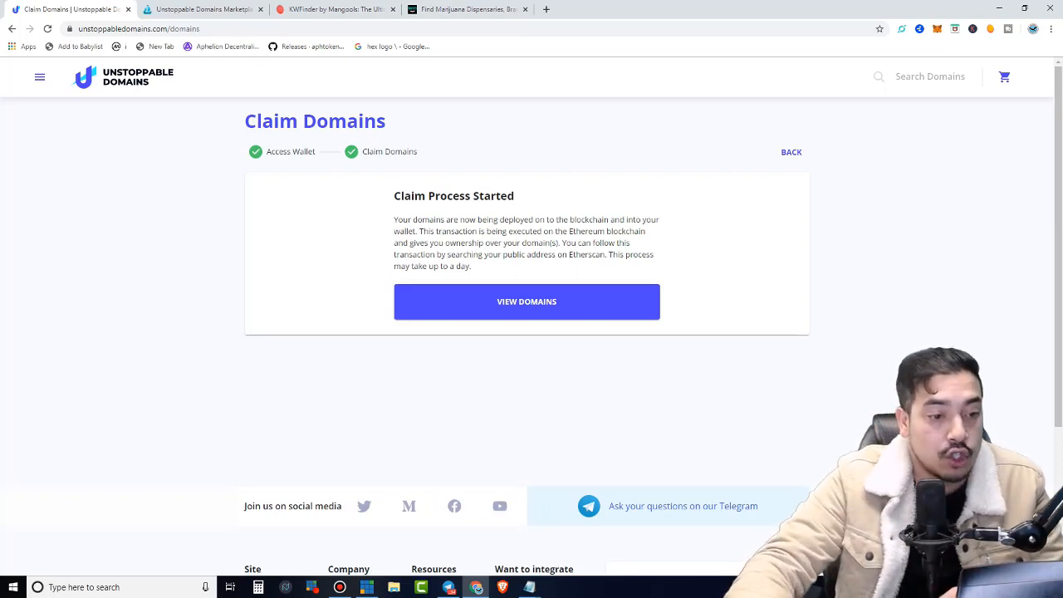
{"action": "mouse_move", "coordinate": [671, 362]}
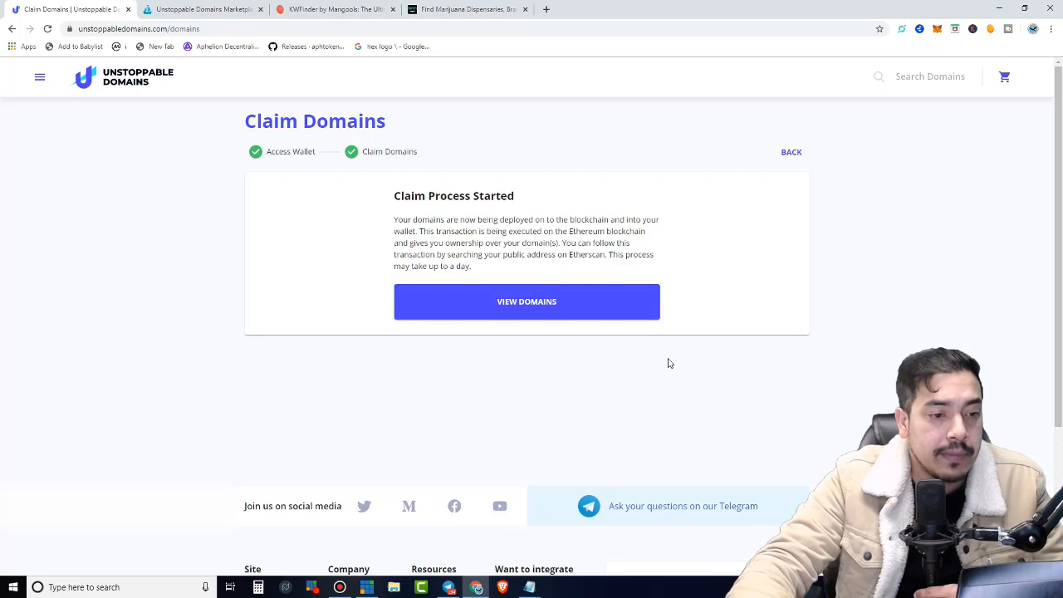
{"action": "mouse_move", "coordinate": [741, 428]}
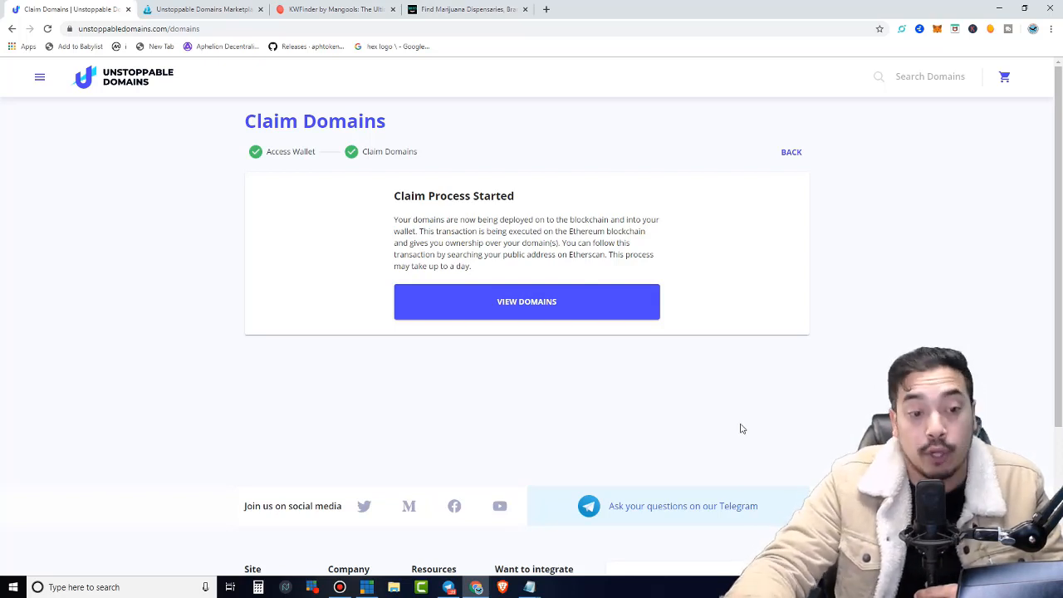
{"action": "mouse_move", "coordinate": [651, 435]}
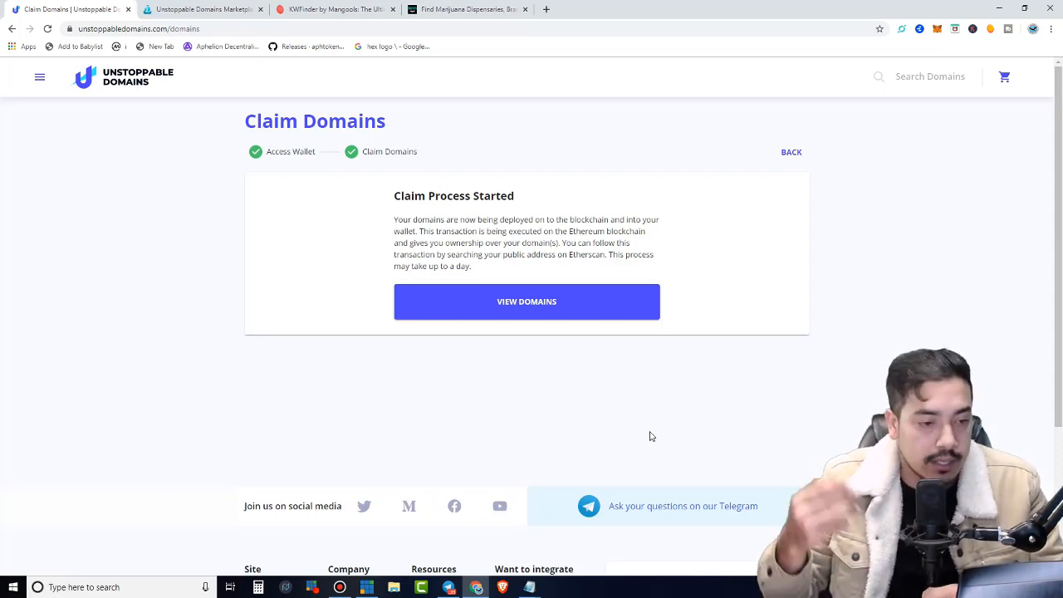
{"action": "mouse_move", "coordinate": [480, 339]}
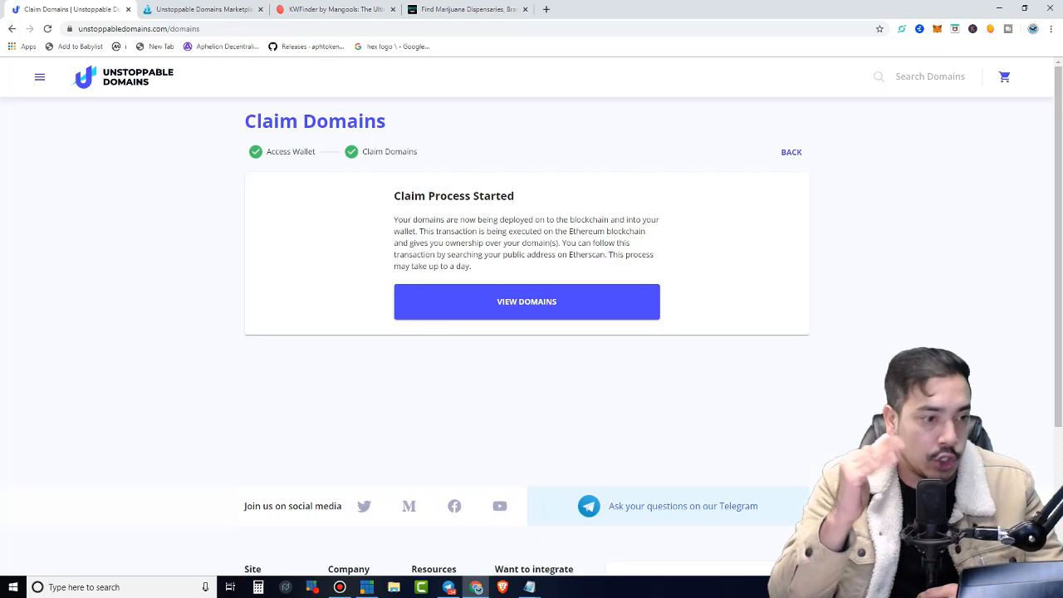
{"action": "mouse_move", "coordinate": [548, 125]}
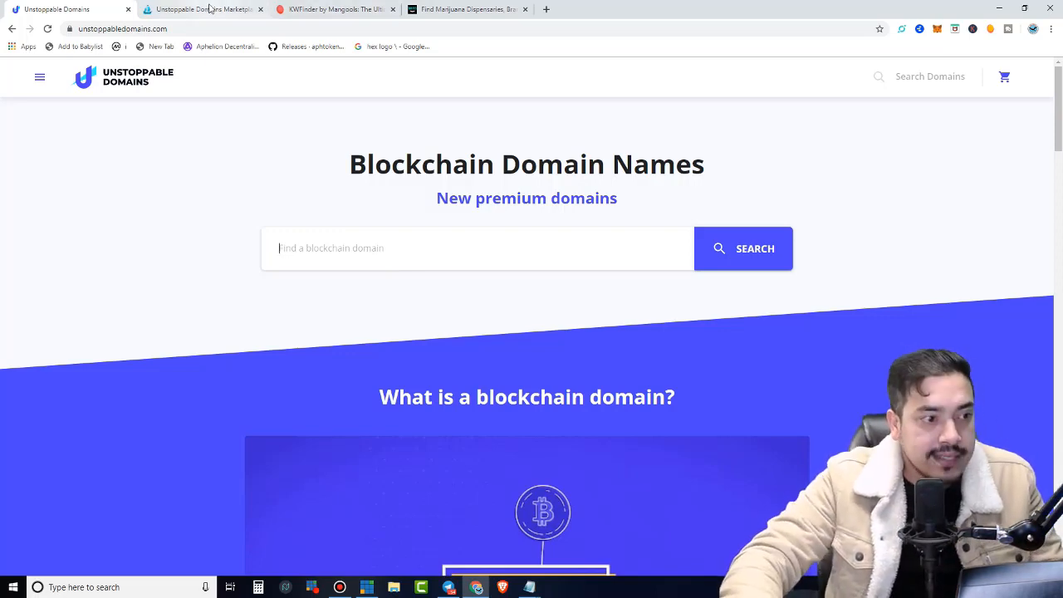
- Search Unstoppable Domains for 'cannabis' (cannabis.zil $10,000, .crypto available later), then return to OpenSea listings
{"action": "left_click", "coordinate": [203, 10]}
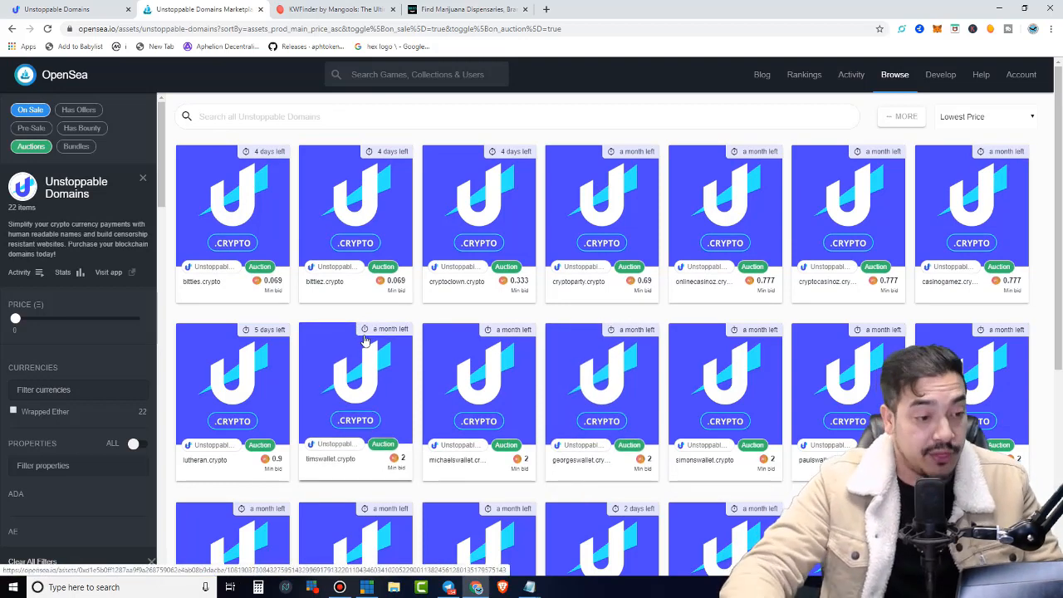
{"action": "left_click", "coordinate": [232, 203]}
{"action": "type", "text": "c"}
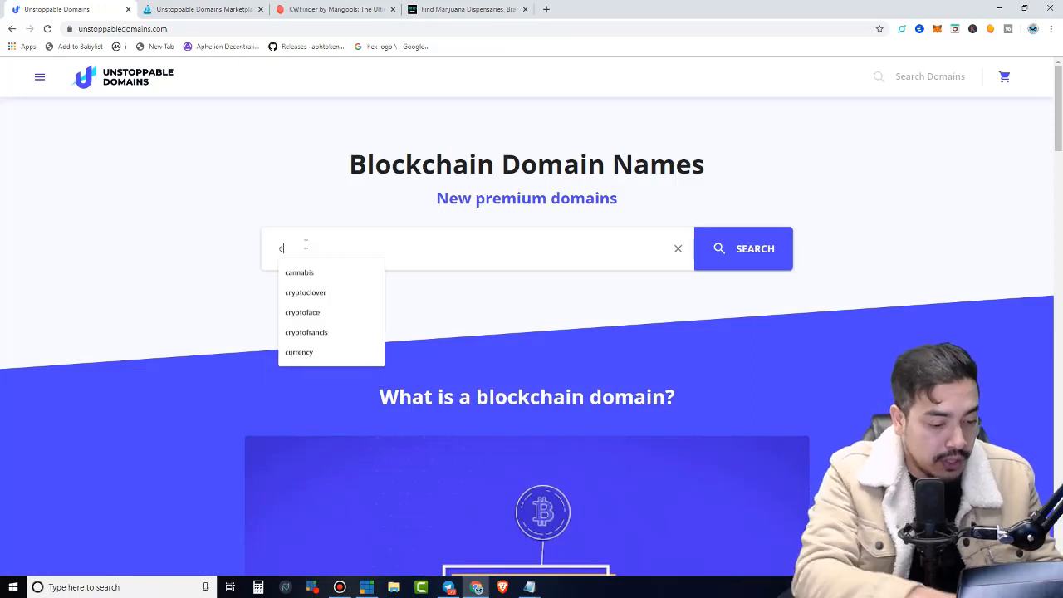
{"action": "left_click", "coordinate": [299, 272]}
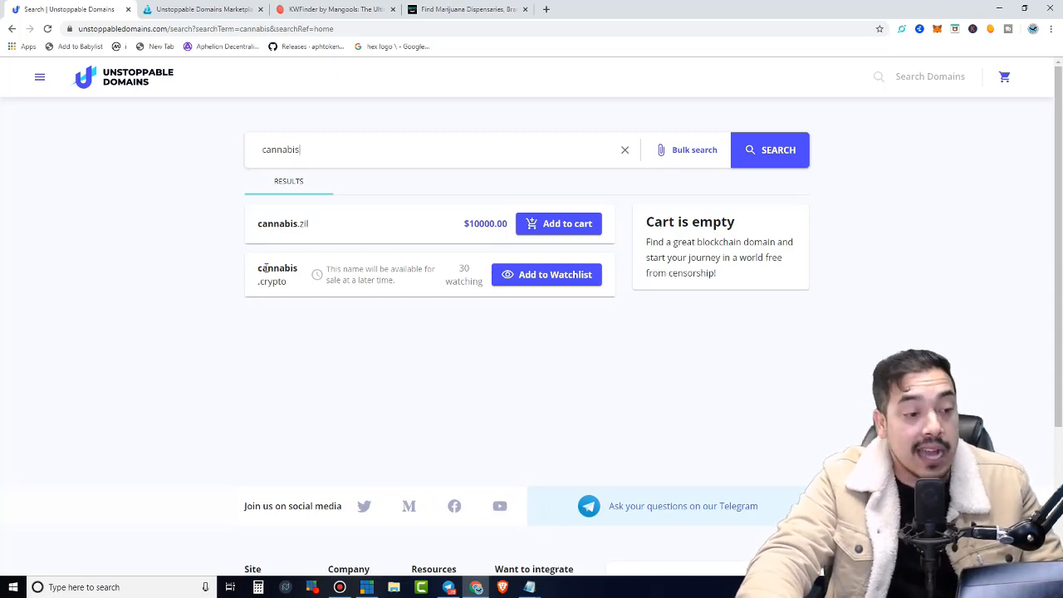
{"action": "mouse_move", "coordinate": [291, 322]}
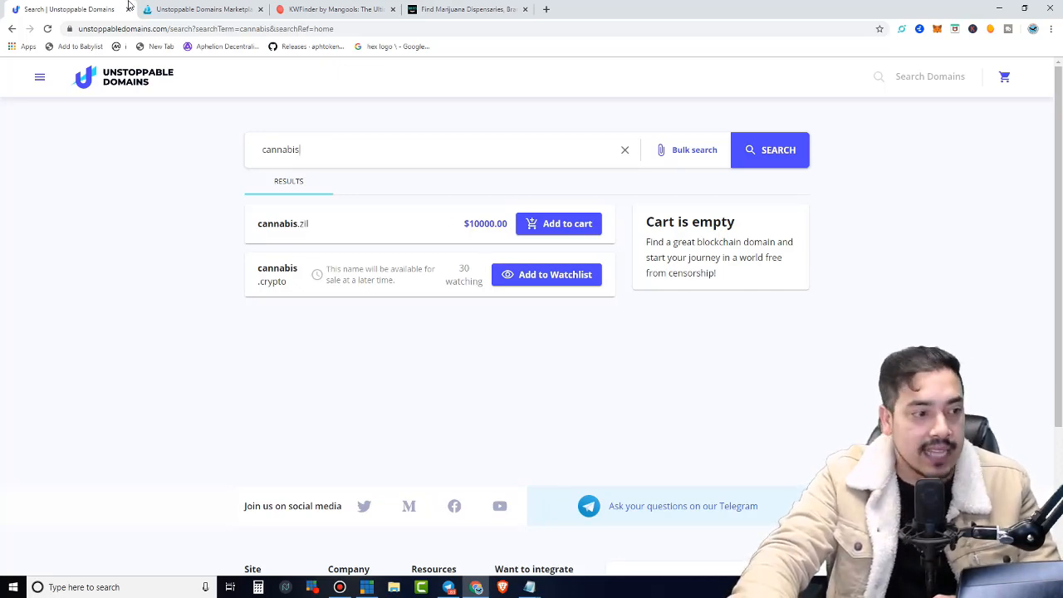
{"action": "left_click", "coordinate": [202, 10]}
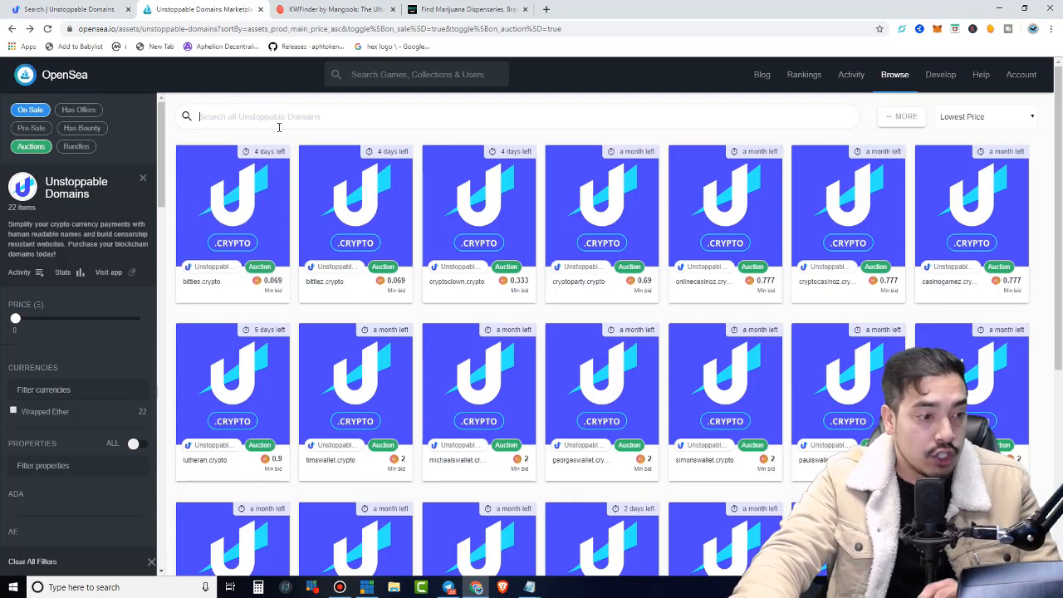
- Search the OpenSea collection for 'cannabis canada' then 'cannabis', and view the Cannabis Seed Bank bundle
{"action": "type", "text": "cannabis"}
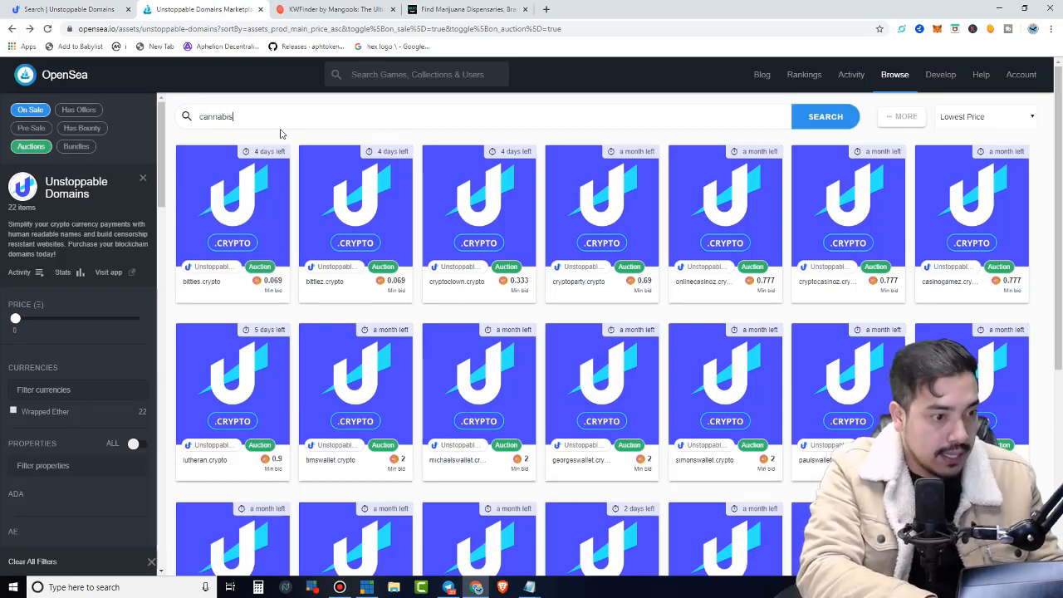
{"action": "type", "text": "canada"}
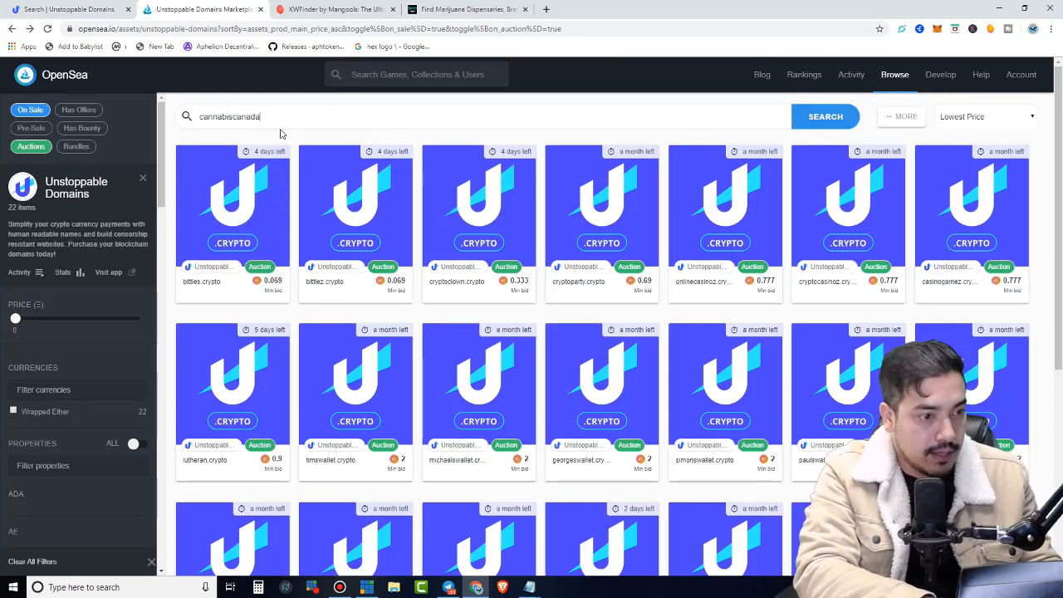
{"action": "left_click", "coordinate": [824, 116]}
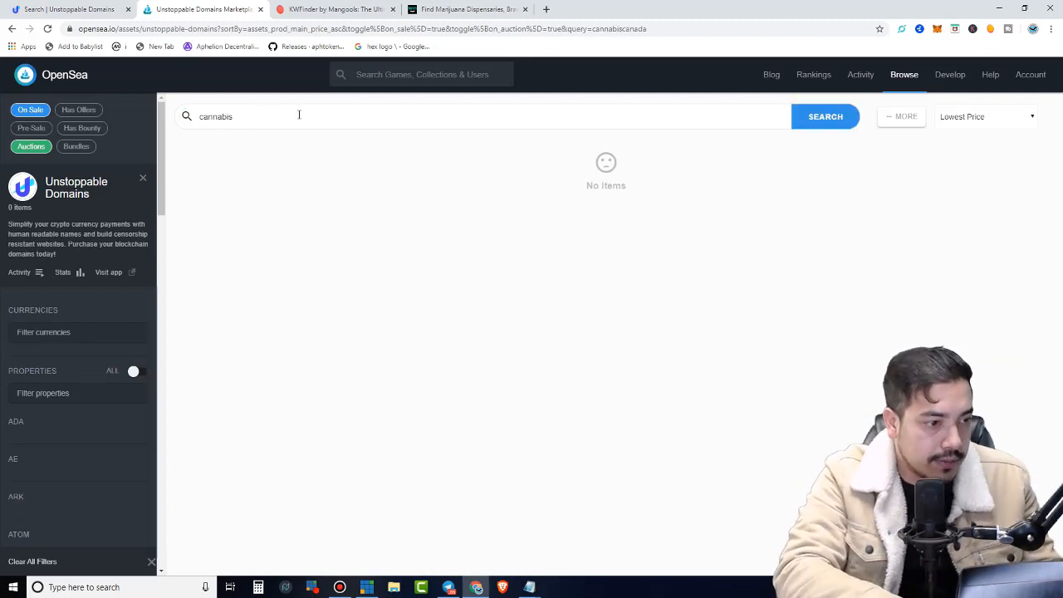
{"action": "left_click", "coordinate": [824, 116]}
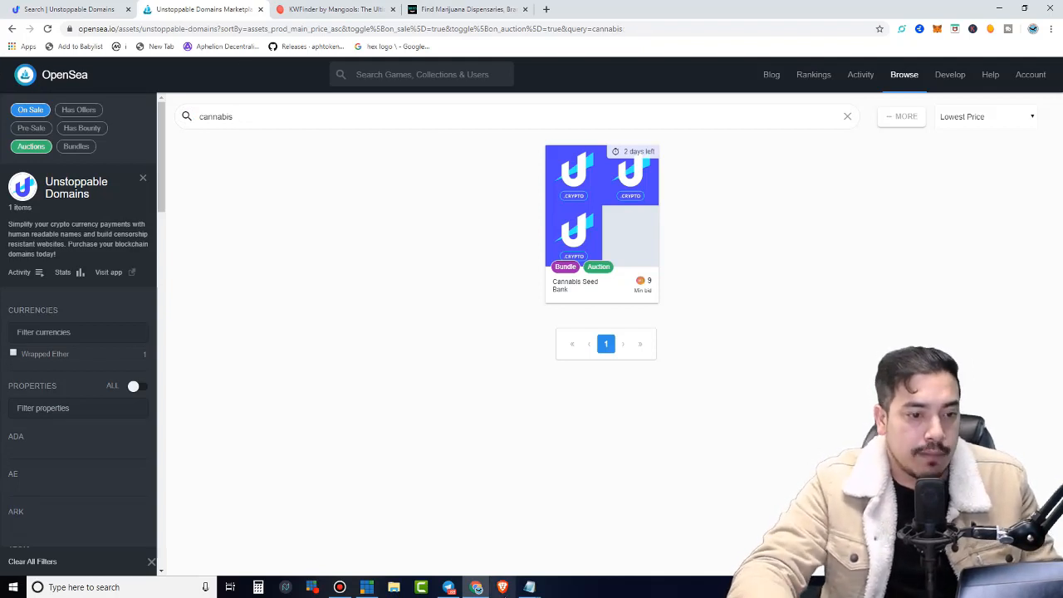
{"action": "mouse_move", "coordinate": [624, 239]}
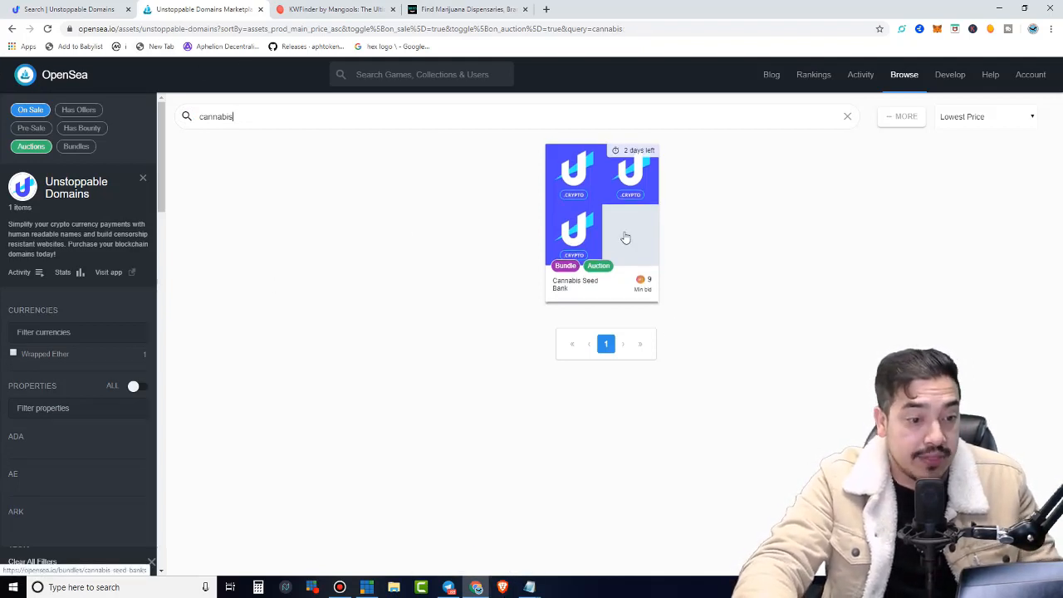
{"action": "left_click", "coordinate": [601, 224]}
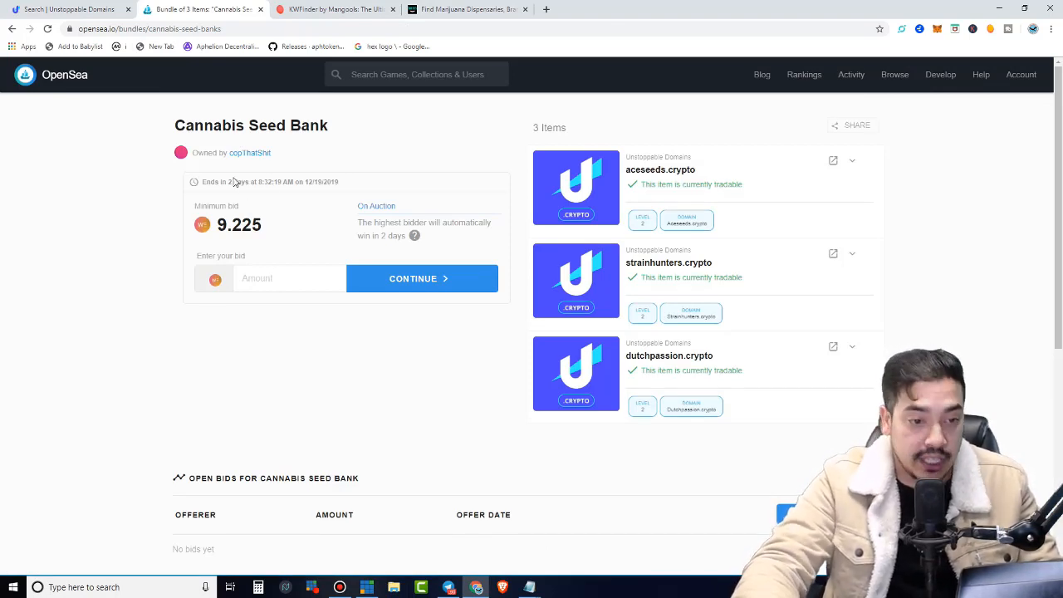
{"action": "mouse_move", "coordinate": [379, 200]}
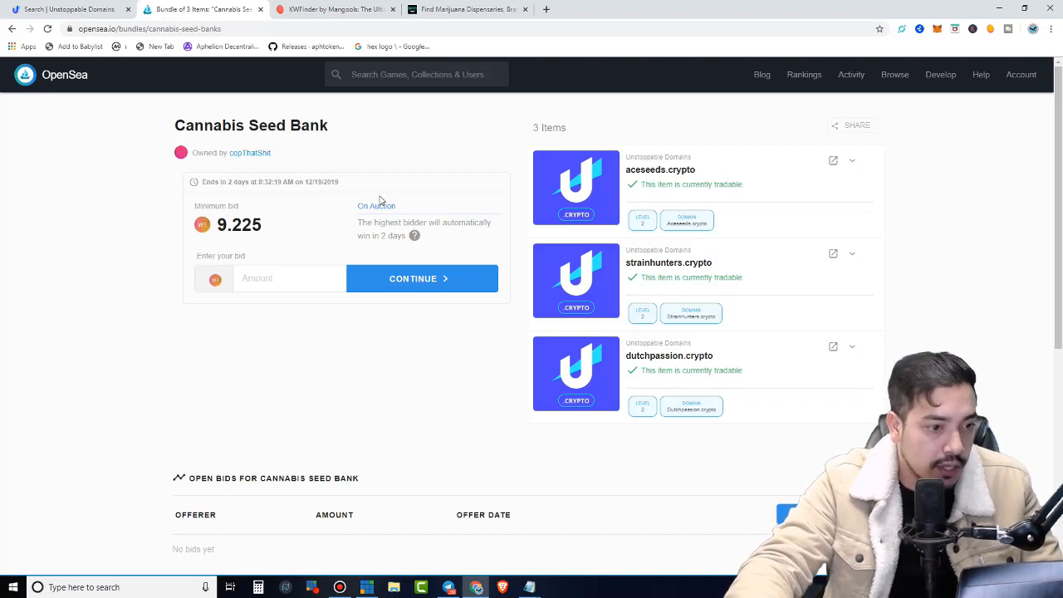
{"action": "mouse_move", "coordinate": [455, 213]}
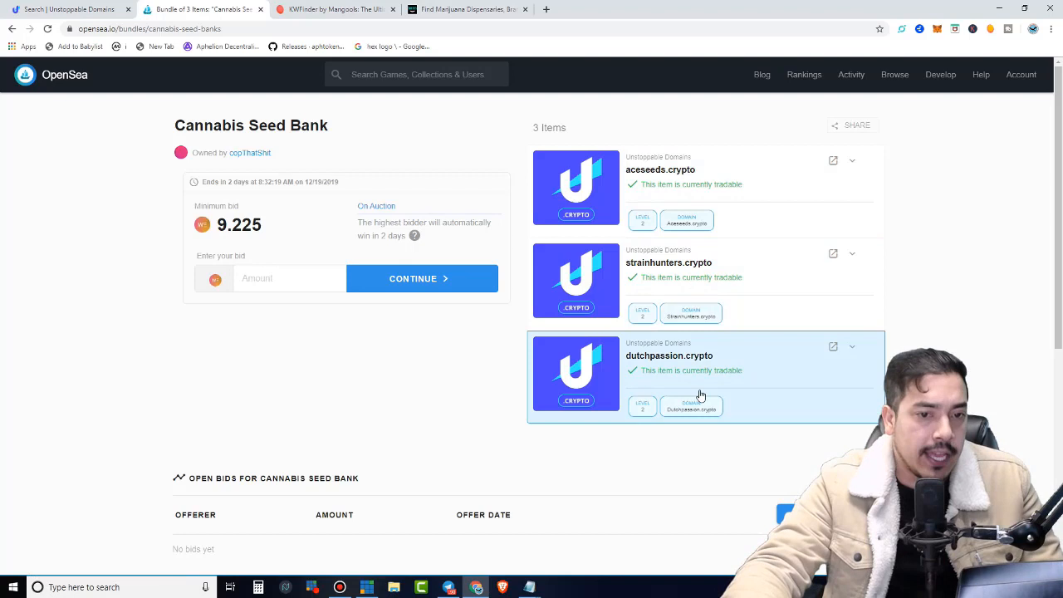
{"action": "mouse_move", "coordinate": [435, 441]}
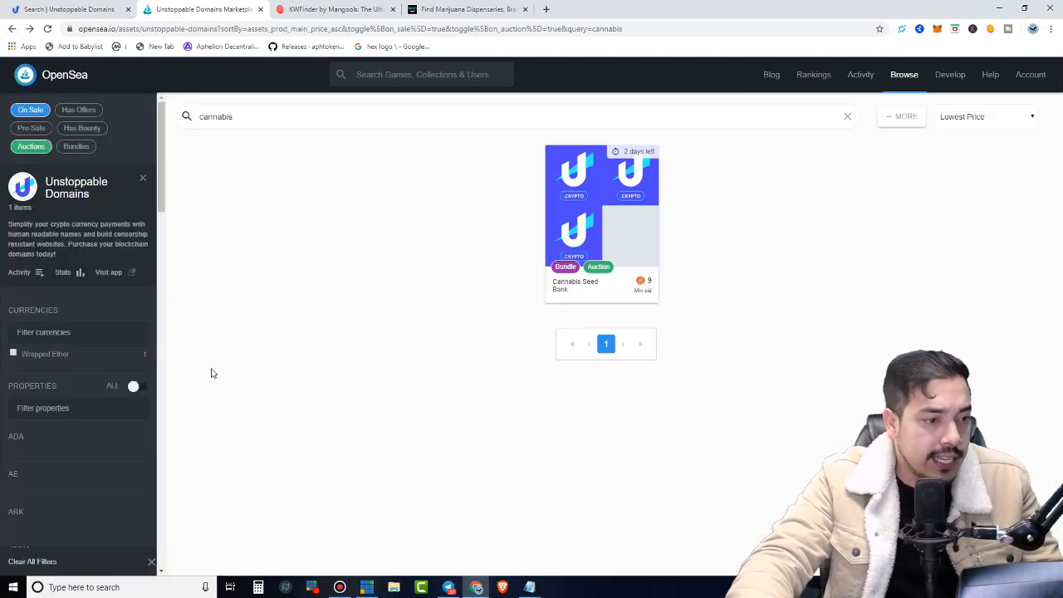
{"action": "mouse_move", "coordinate": [535, 289]}
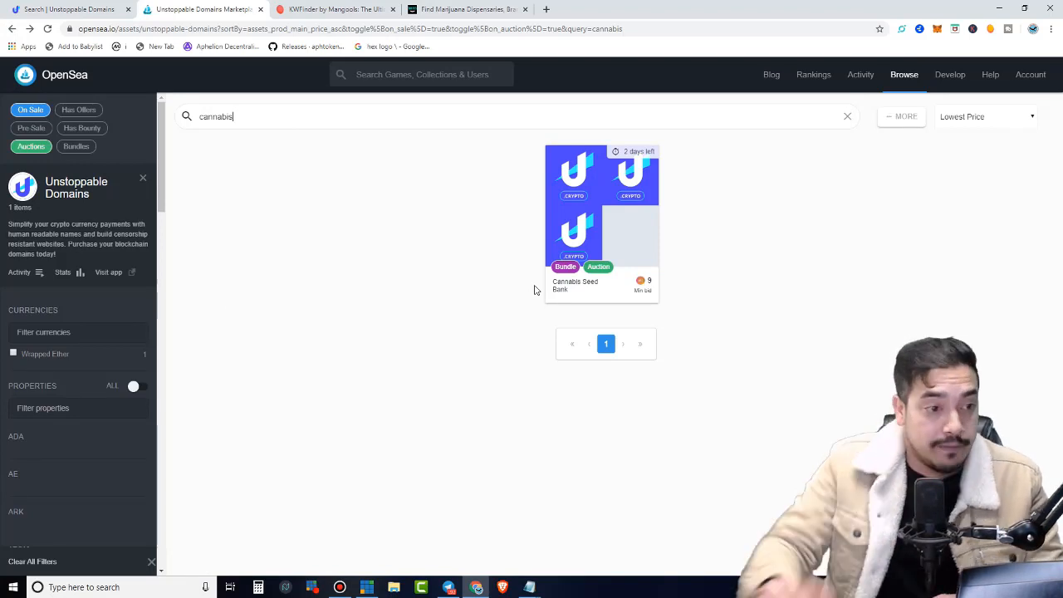
{"action": "left_click", "coordinate": [335, 10]}
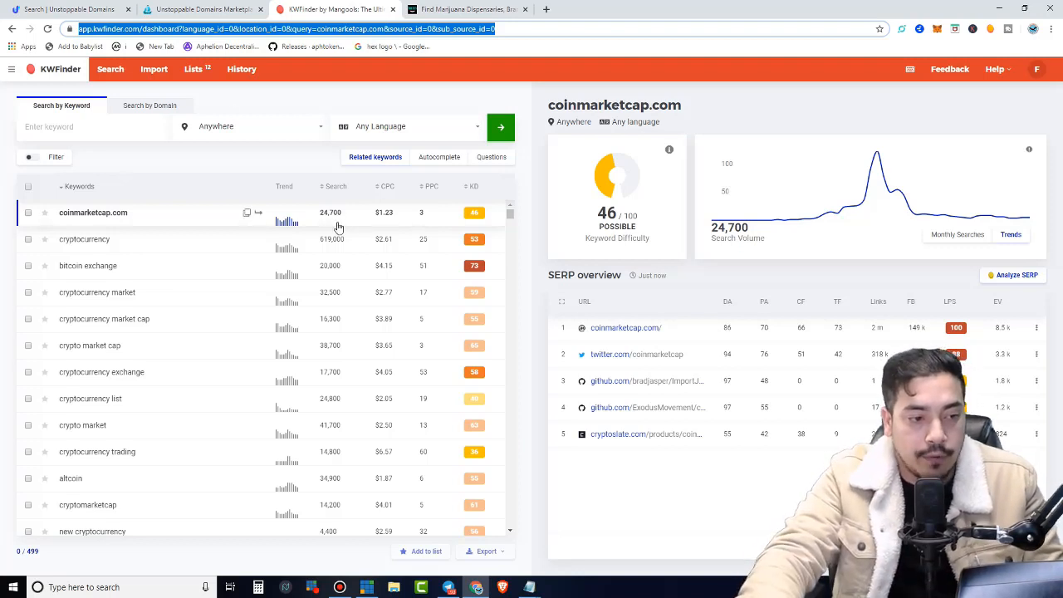
{"action": "mouse_move", "coordinate": [129, 235]}
{"action": "type", "text": "ca"}
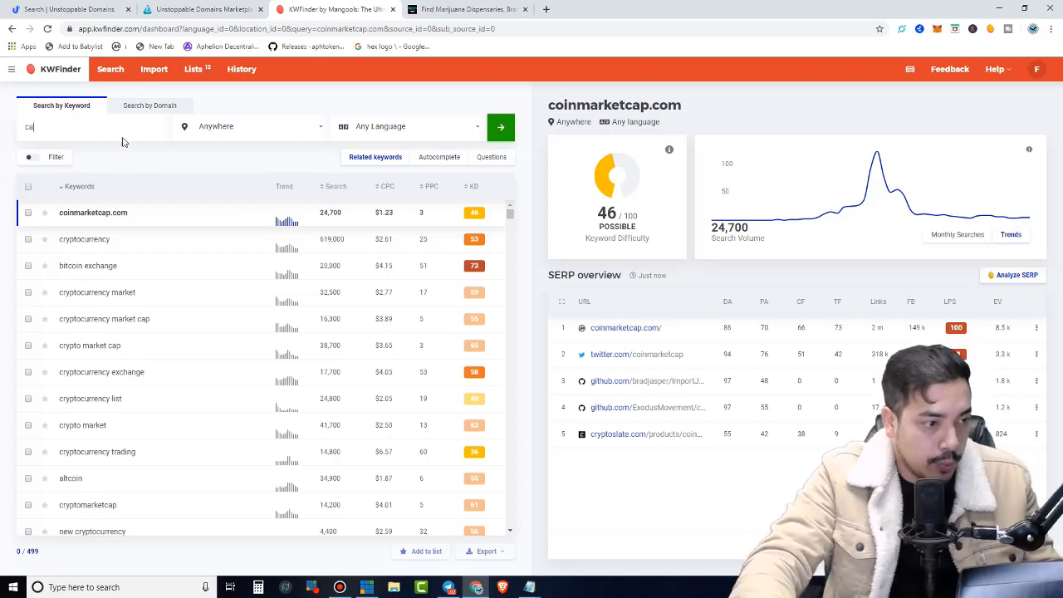
- Run a KWFinder Search by Domain lookup for 'cannabis'
{"action": "left_click", "coordinate": [150, 106]}
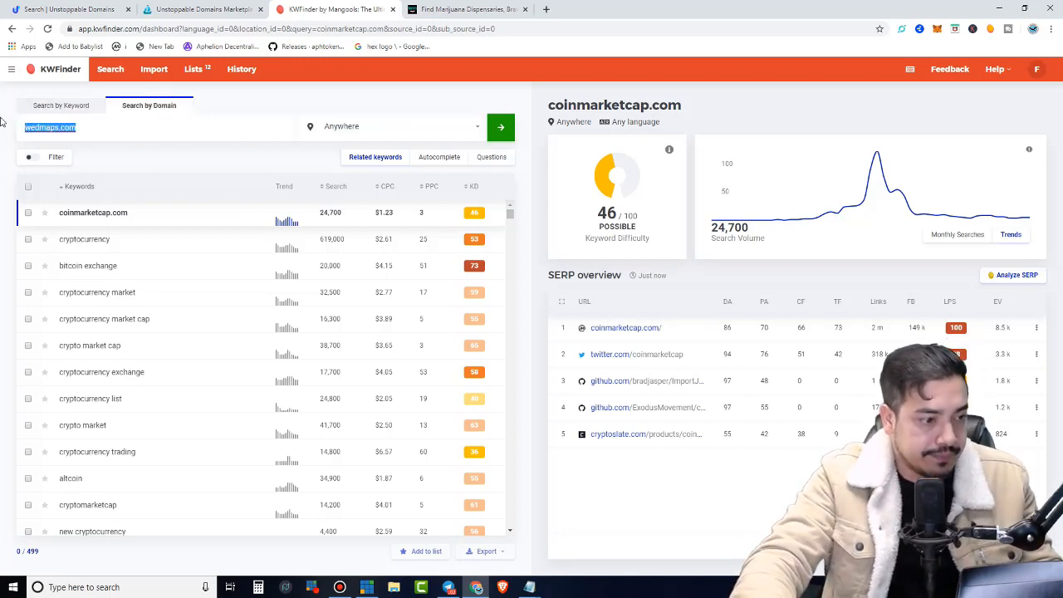
{"action": "type", "text": "cannabis"}
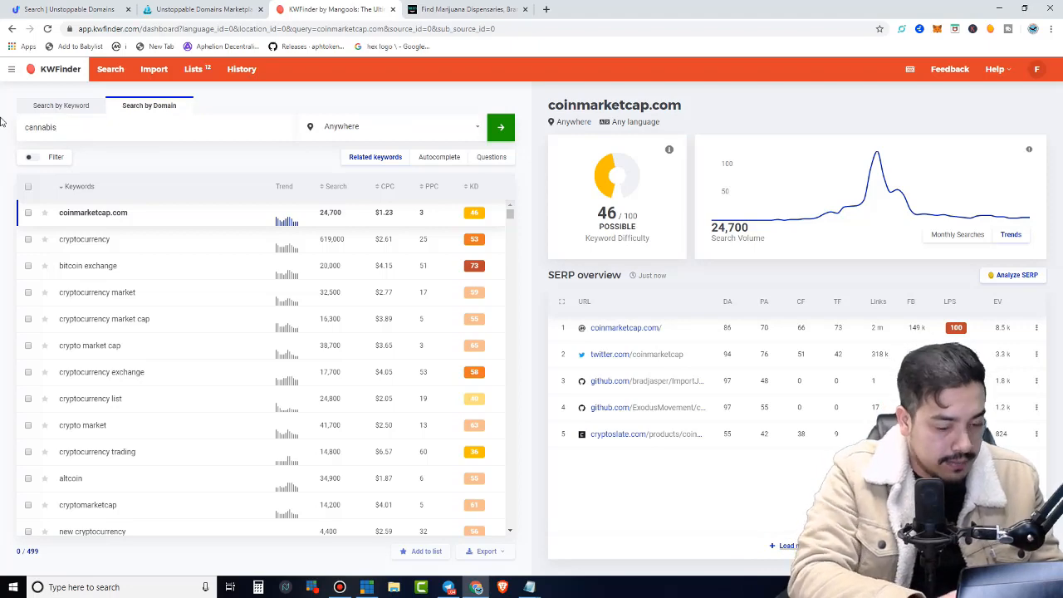
{"action": "left_click", "coordinate": [500, 126]}
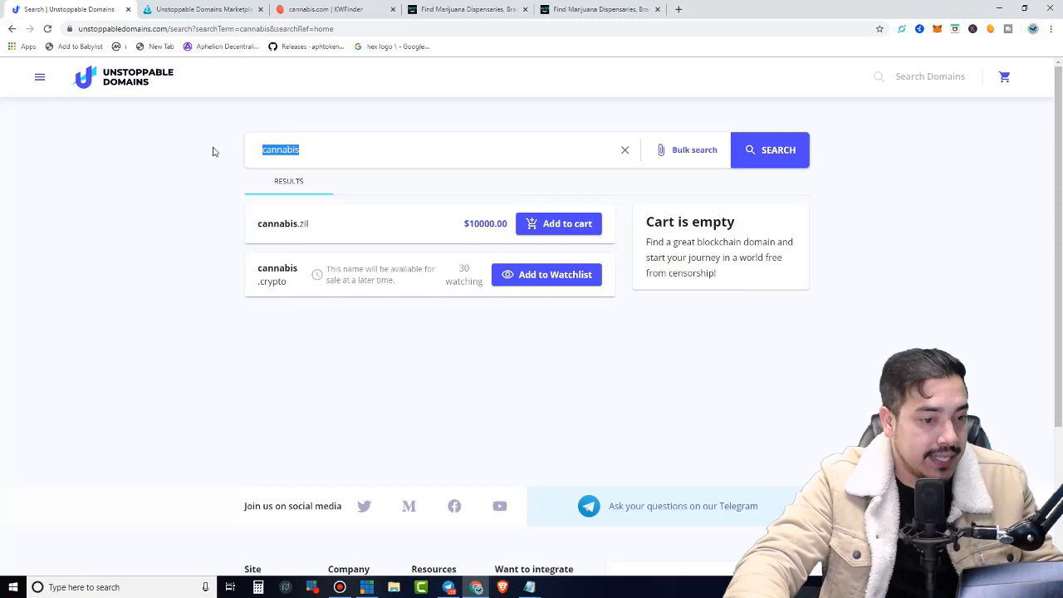
- Search 'weedmaps', showing weedmaps.zil and weedmaps.crypto both protected
{"action": "type", "text": "weedmap"}
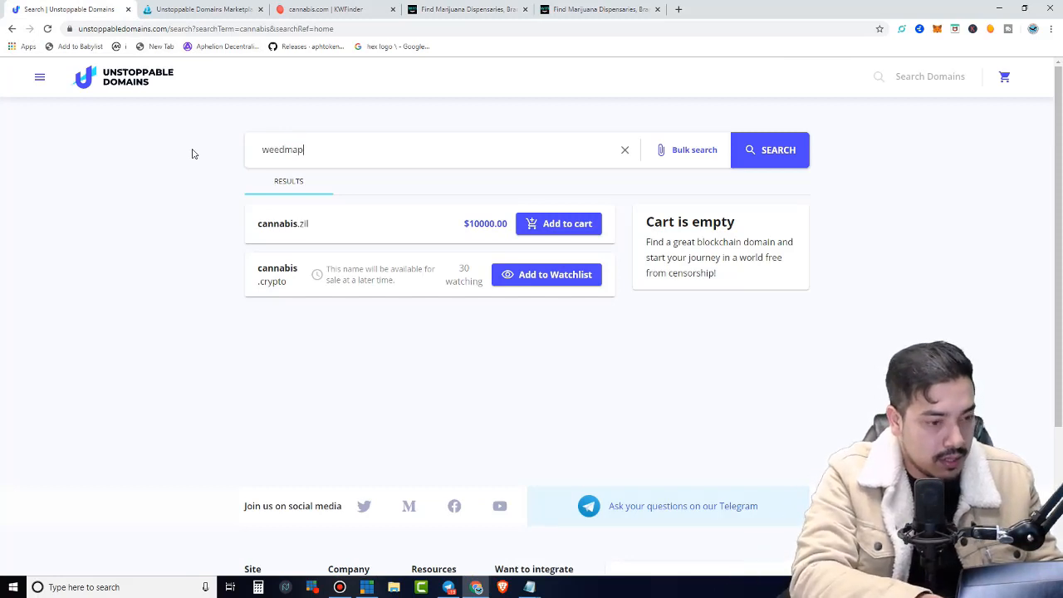
{"action": "left_click", "coordinate": [769, 150]}
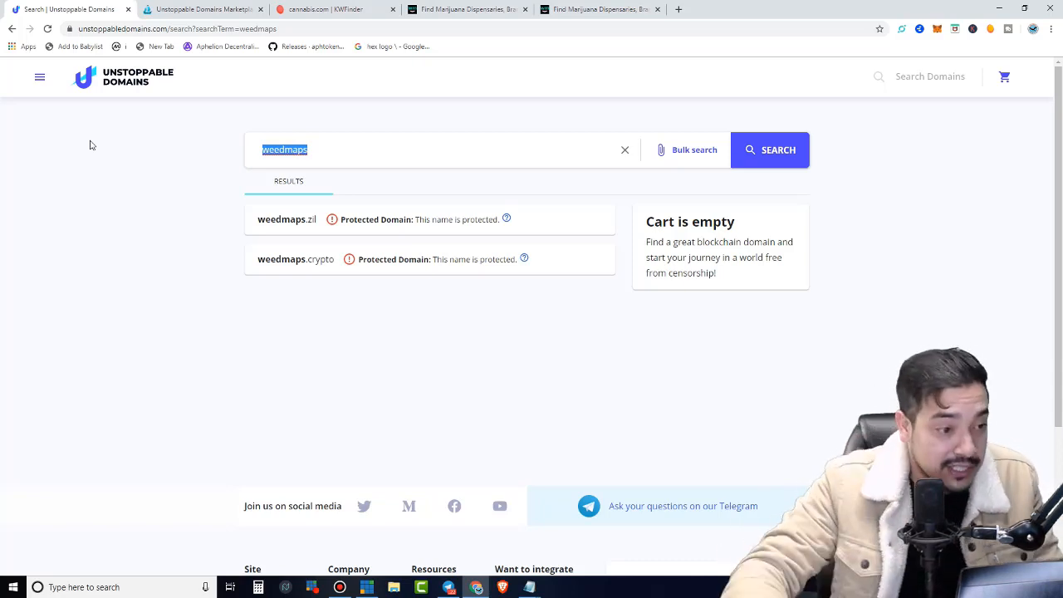
{"action": "type", "text": "1"}
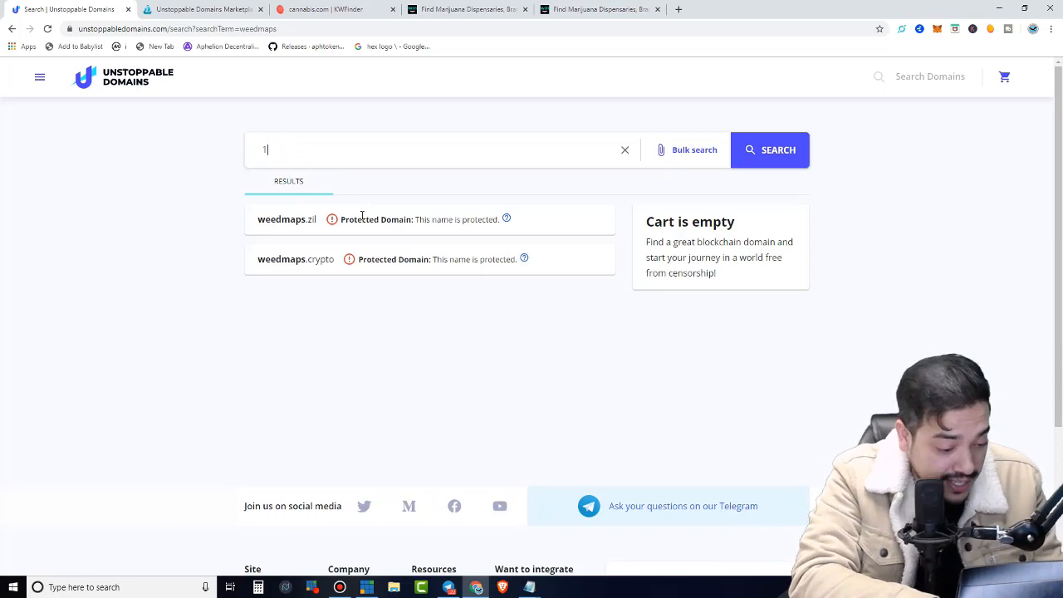
- Search '100xadvisors' (.zil $20, .crypto $40), then start a new browser tab
{"action": "type", "text": "00xadvisors"}
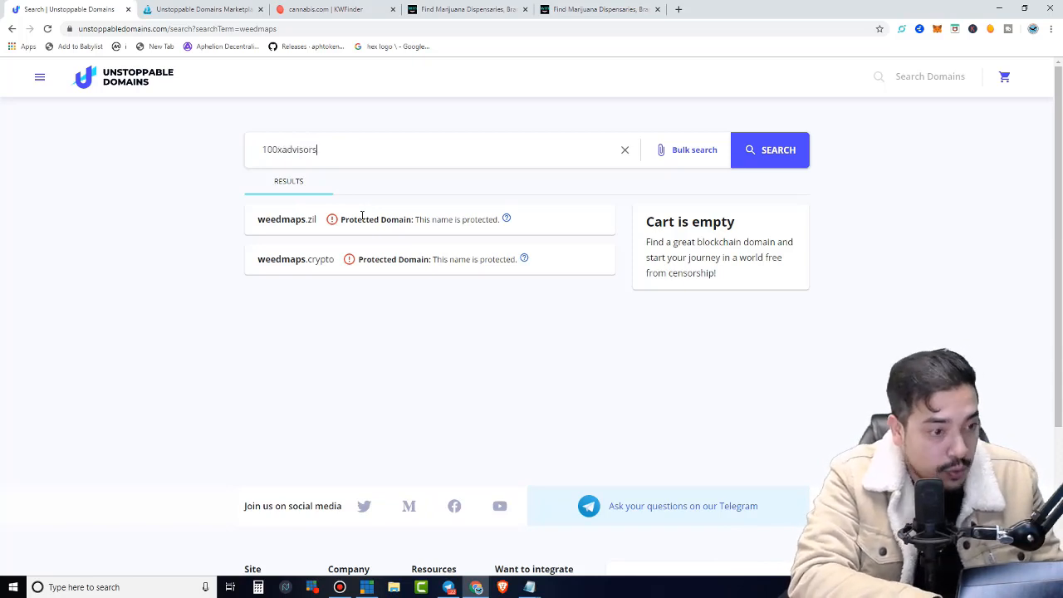
{"action": "left_click", "coordinate": [769, 149]}
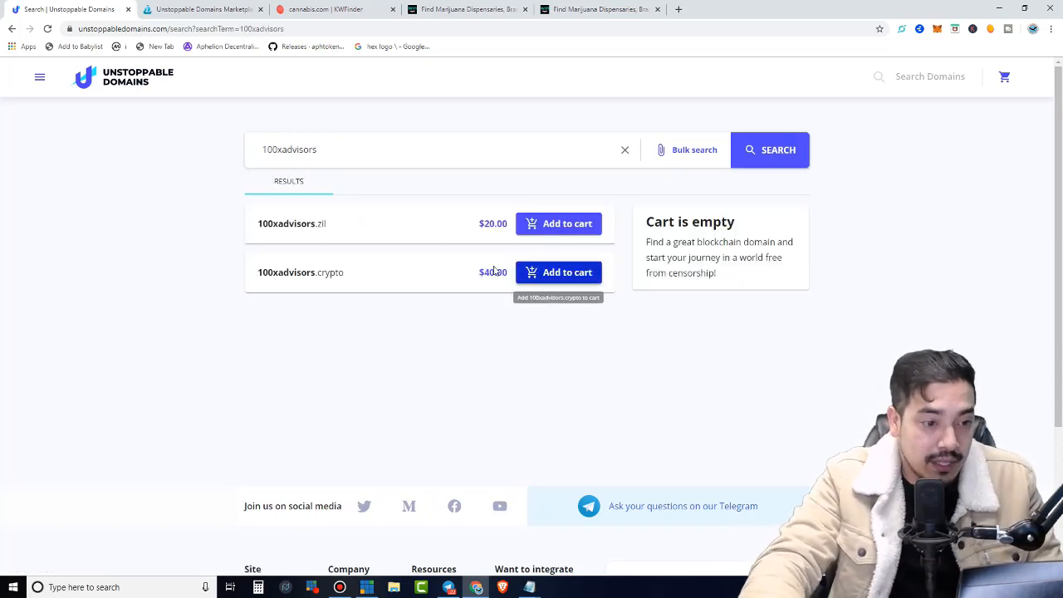
{"action": "mouse_move", "coordinate": [937, 5]}
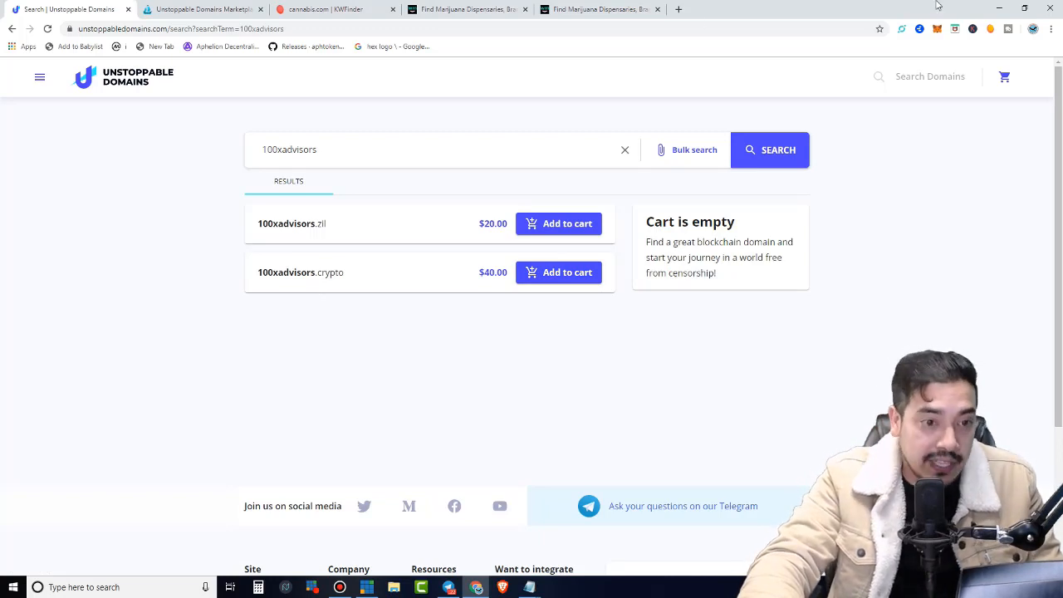
{"action": "left_click", "coordinate": [810, 10]}
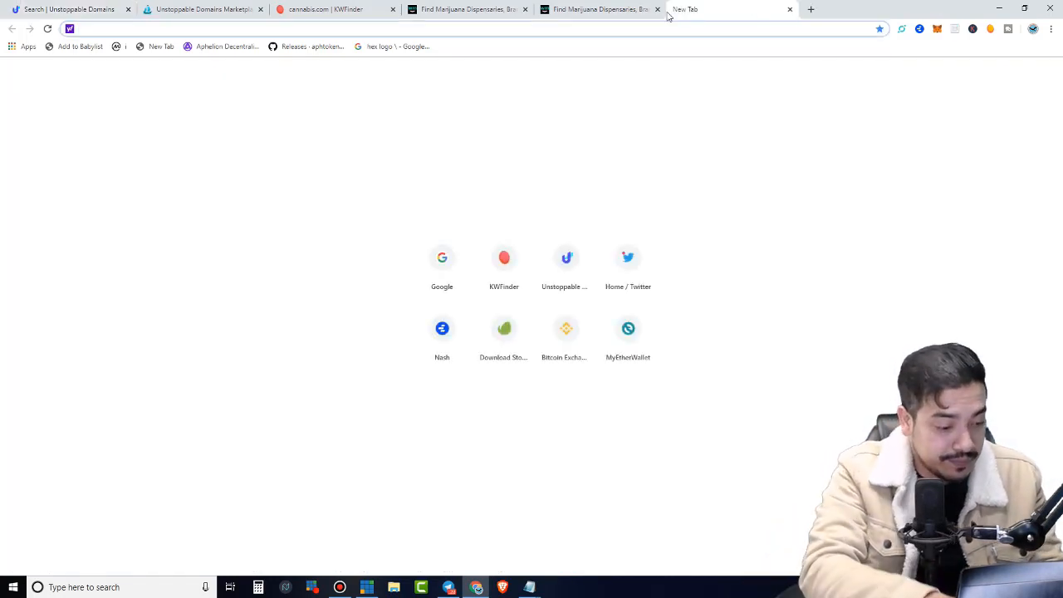
- Visit 100xadvisors.com, then return to the OpenSea cannabis listings
{"action": "type", "text": "100xadvisors.com"}
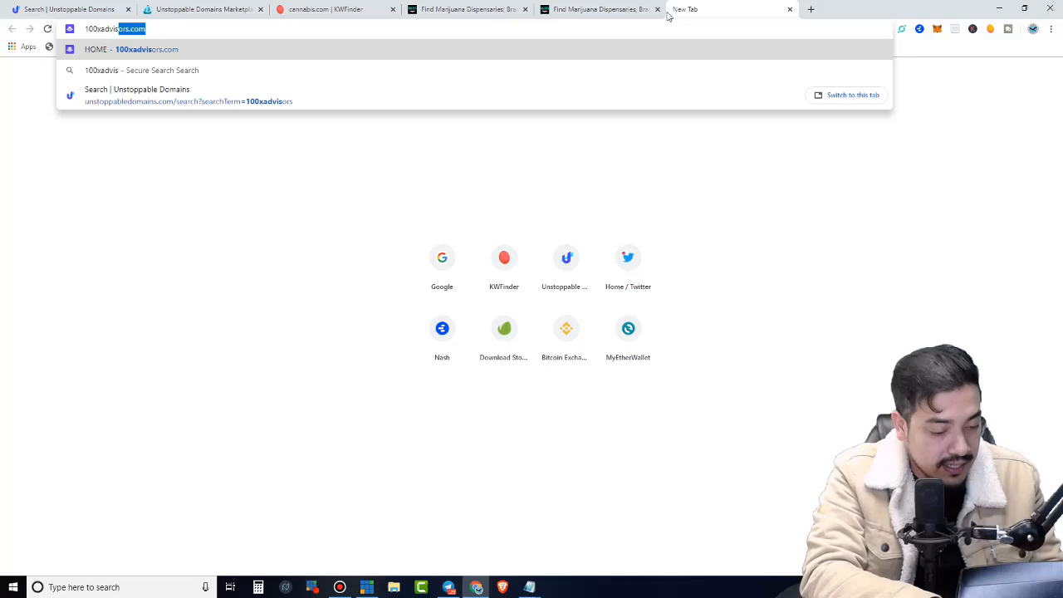
{"action": "key", "text": "Return"}
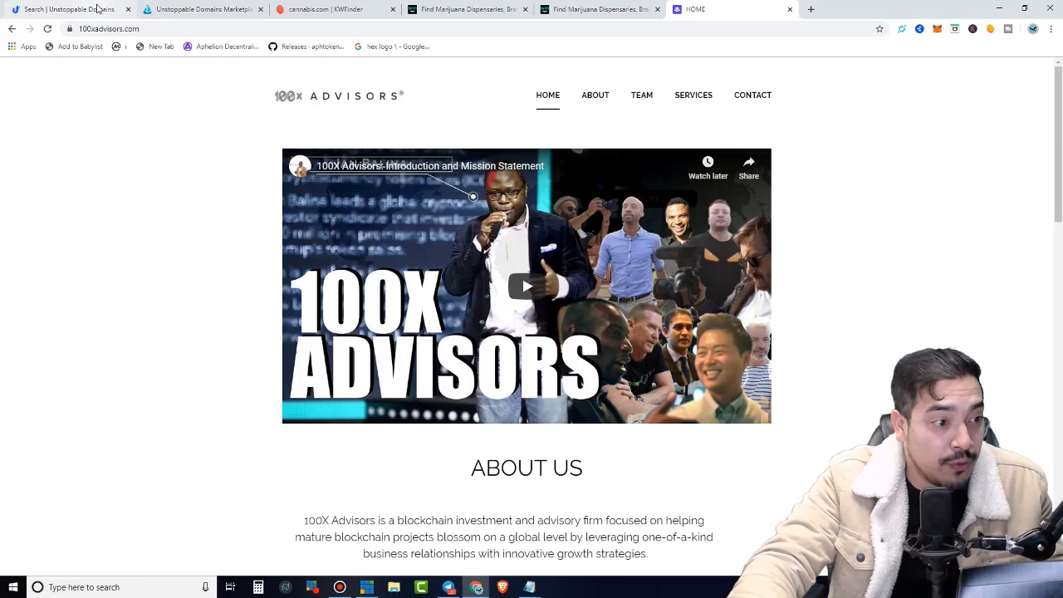
{"action": "left_click", "coordinate": [203, 10]}
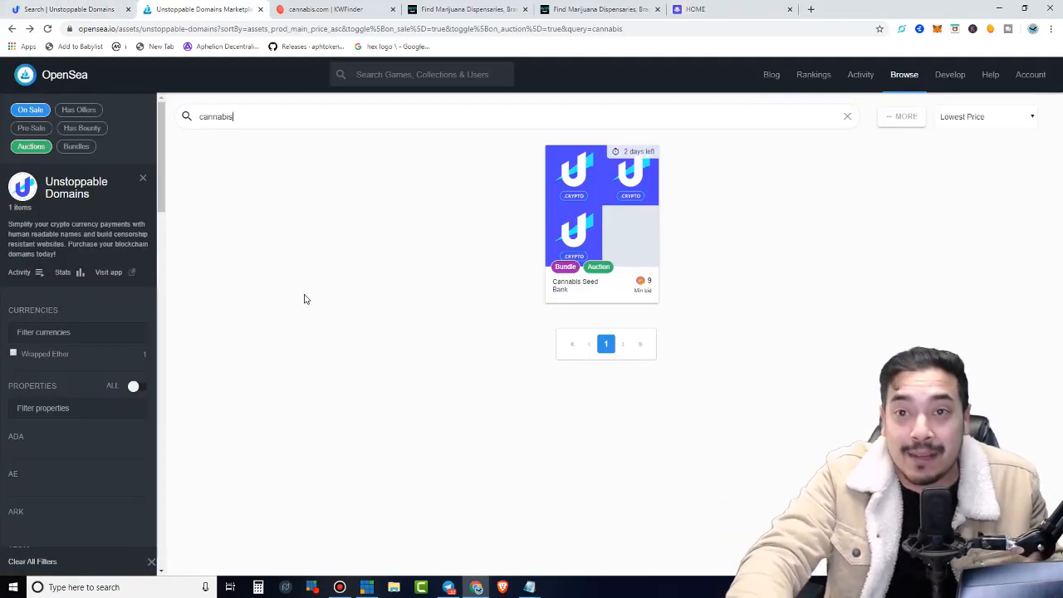
{"action": "mouse_move", "coordinate": [216, 289]}
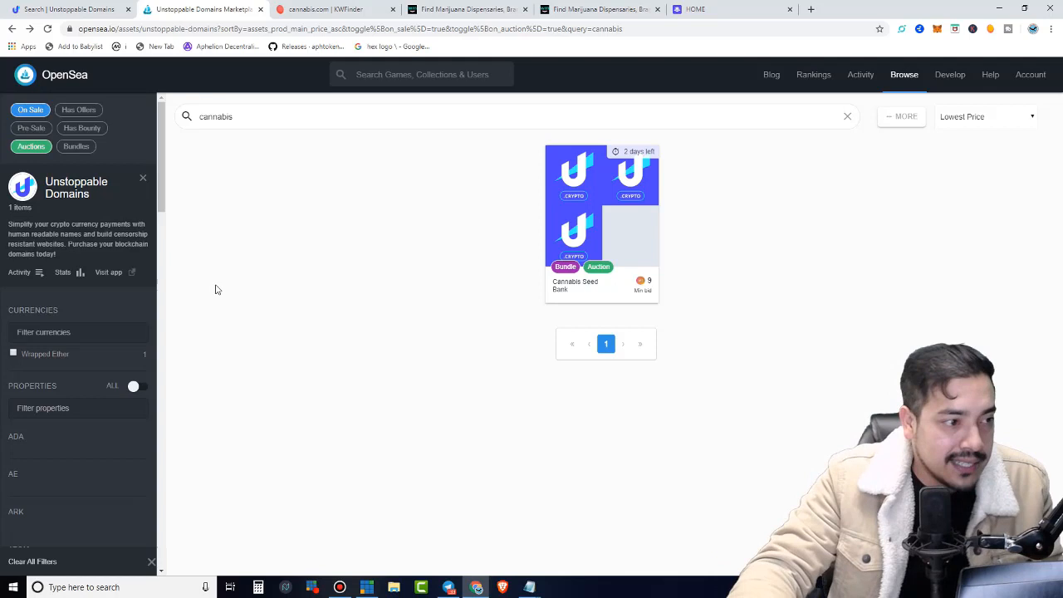
{"action": "mouse_move", "coordinate": [229, 435]}
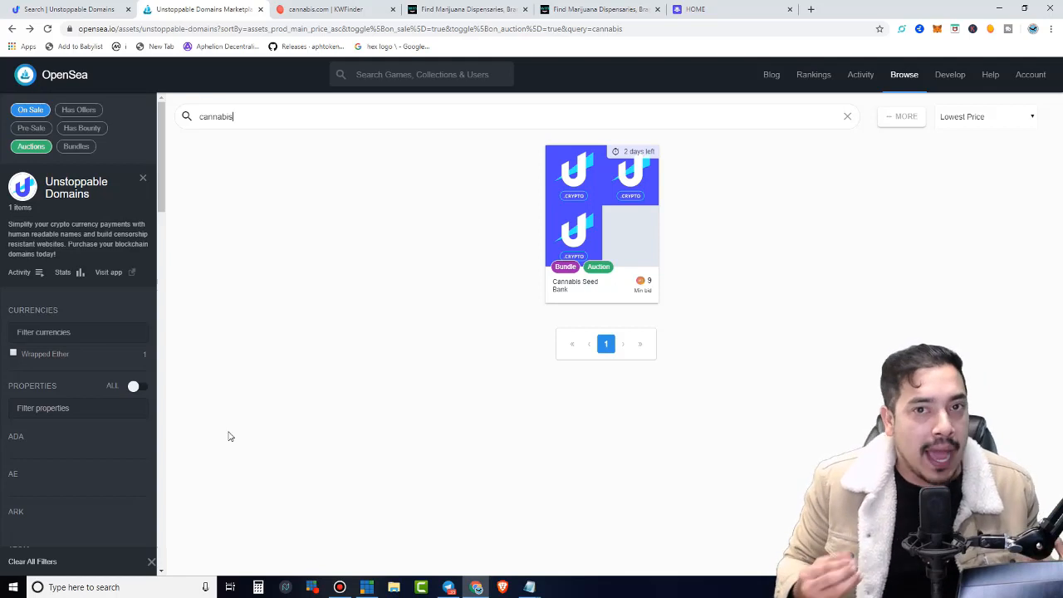
{"action": "mouse_move", "coordinate": [324, 395]}
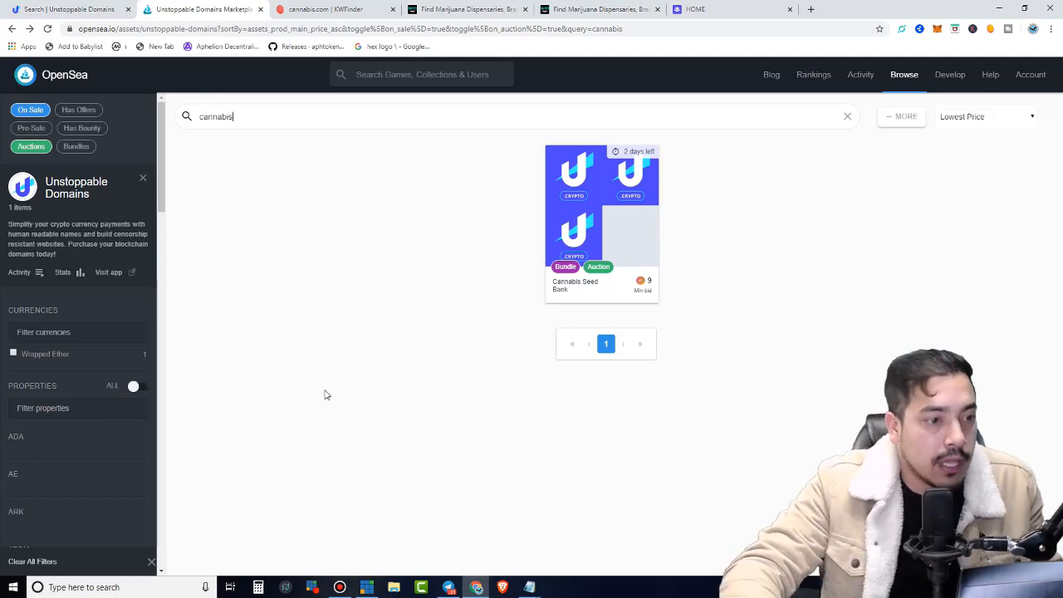
- Clear the cannabis query so all 22 auctioned .crypto listings show again
{"action": "left_click", "coordinate": [333, 10]}
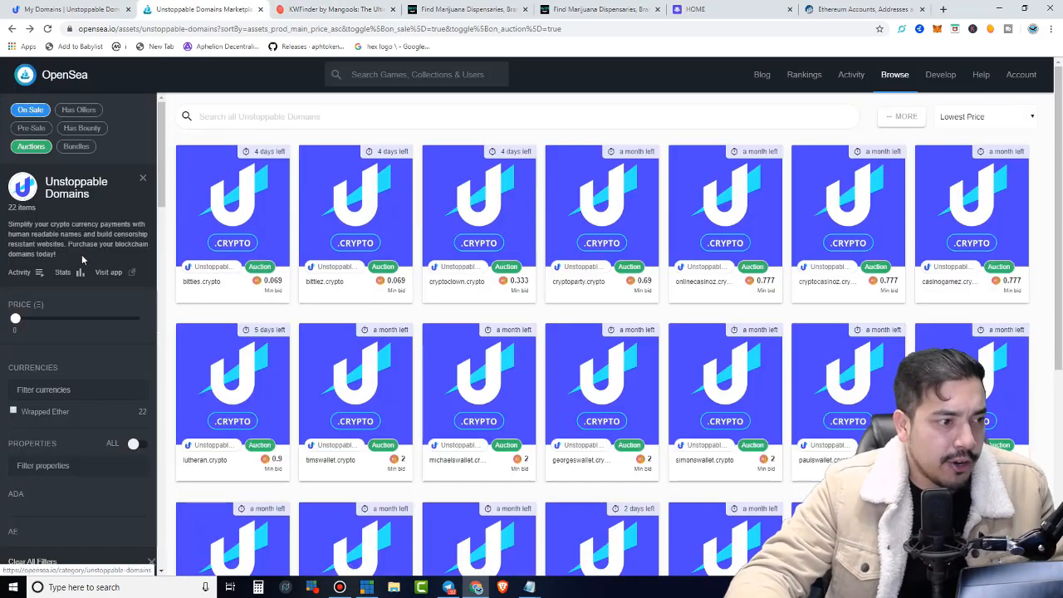
- Browse the auction grid past timswallet.crypto (min bid 2), then return to the Unstoppable Domains account
{"action": "scroll", "scroll_direction": "down", "scroll_amount": 3}
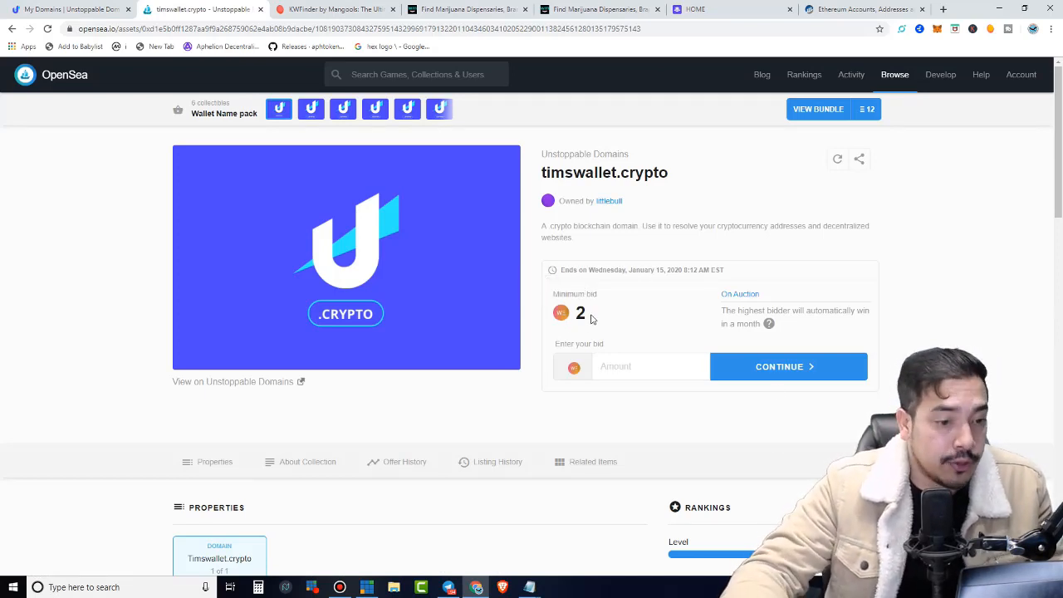
{"action": "mouse_move", "coordinate": [595, 288]}
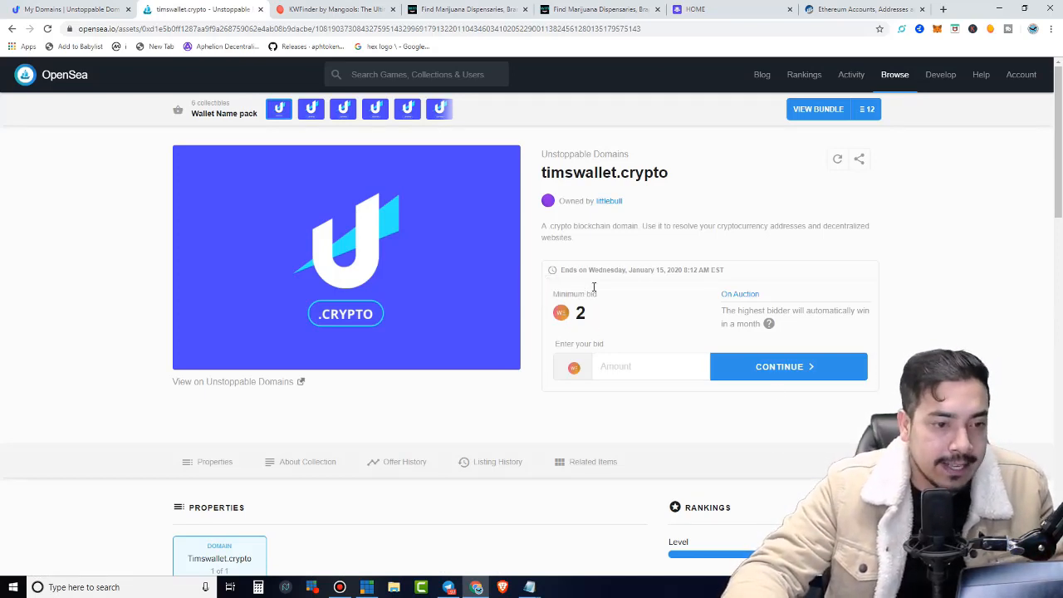
{"action": "mouse_move", "coordinate": [455, 309]}
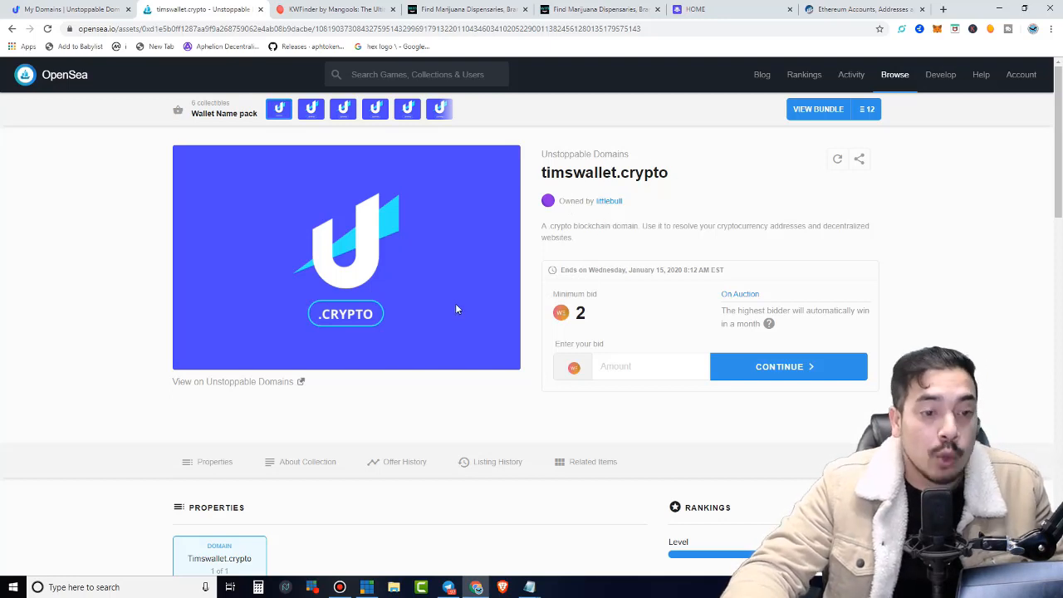
{"action": "mouse_move", "coordinate": [613, 338]}
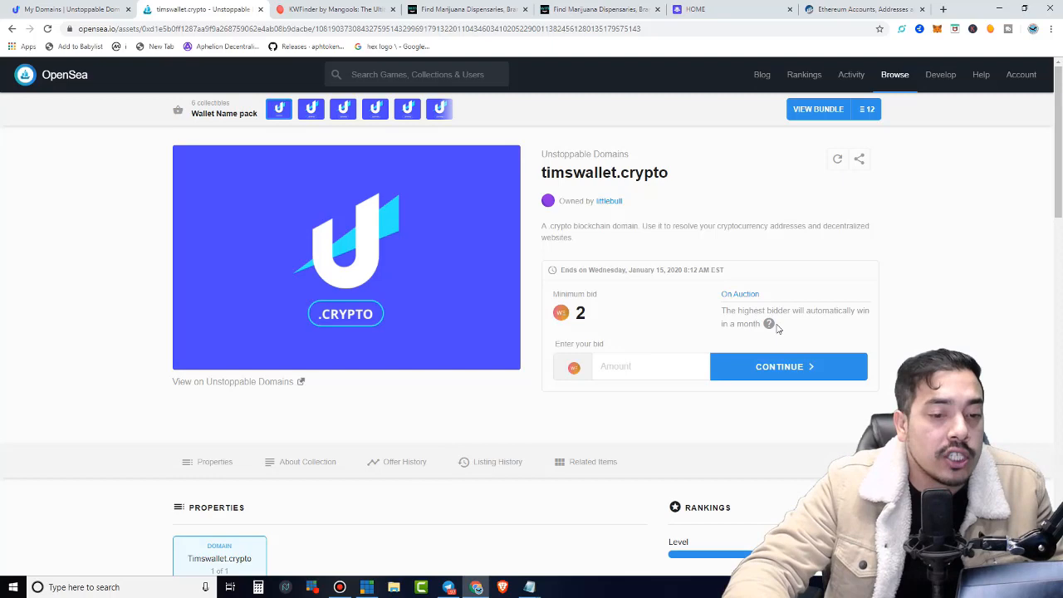
{"action": "mouse_move", "coordinate": [286, 459]}
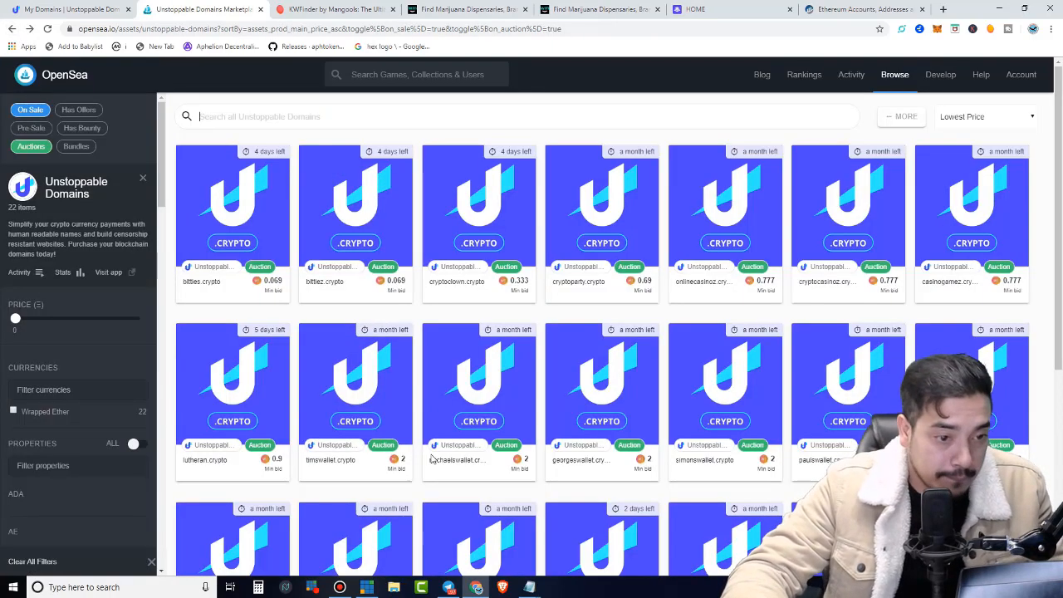
{"action": "scroll", "scroll_direction": "down", "scroll_amount": 3}
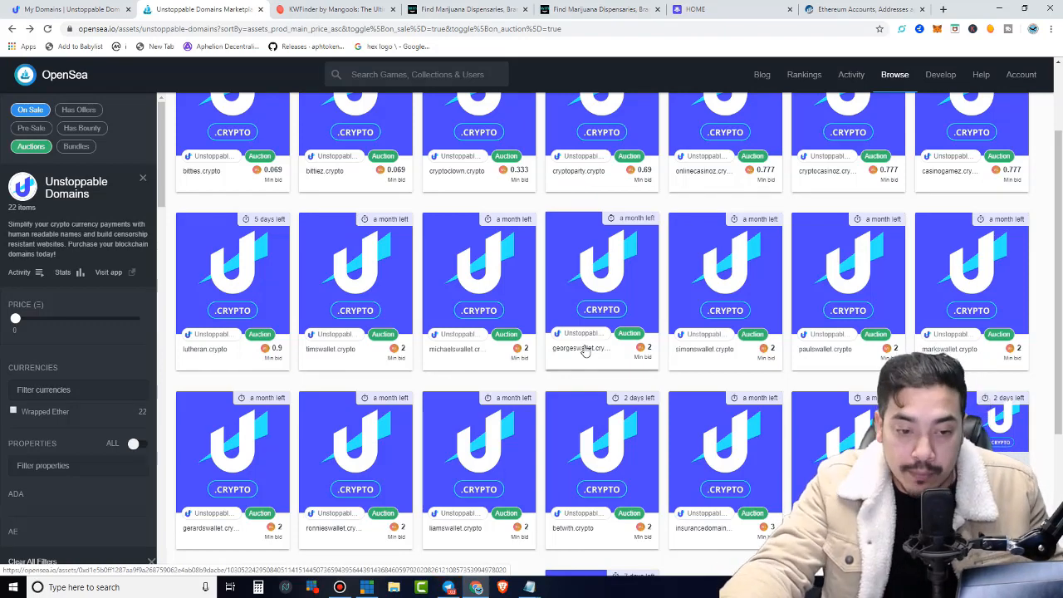
{"action": "scroll", "scroll_direction": "up", "scroll_amount": 3}
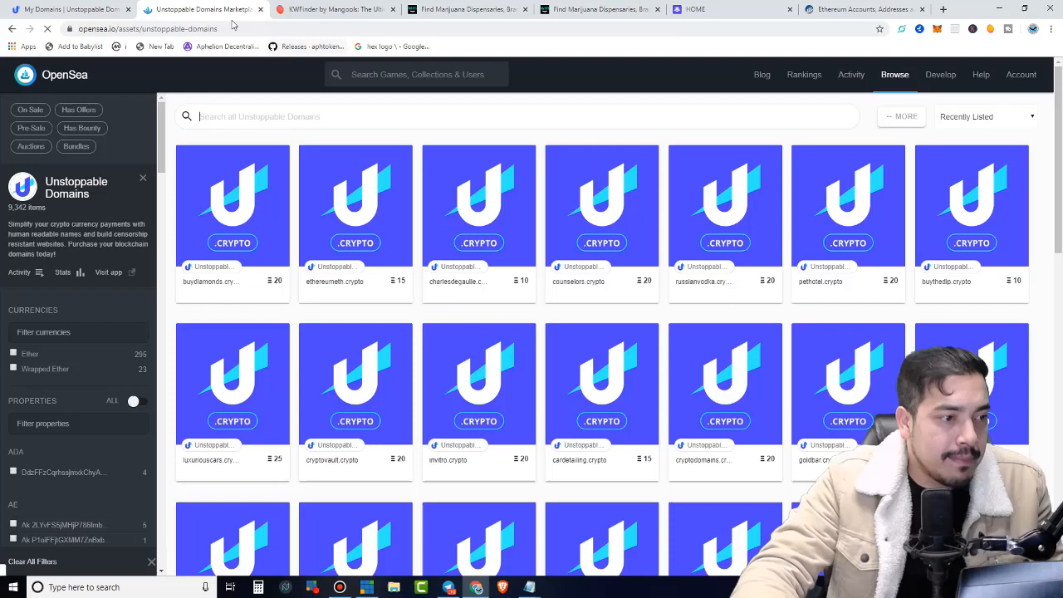
{"action": "left_click", "coordinate": [70, 10]}
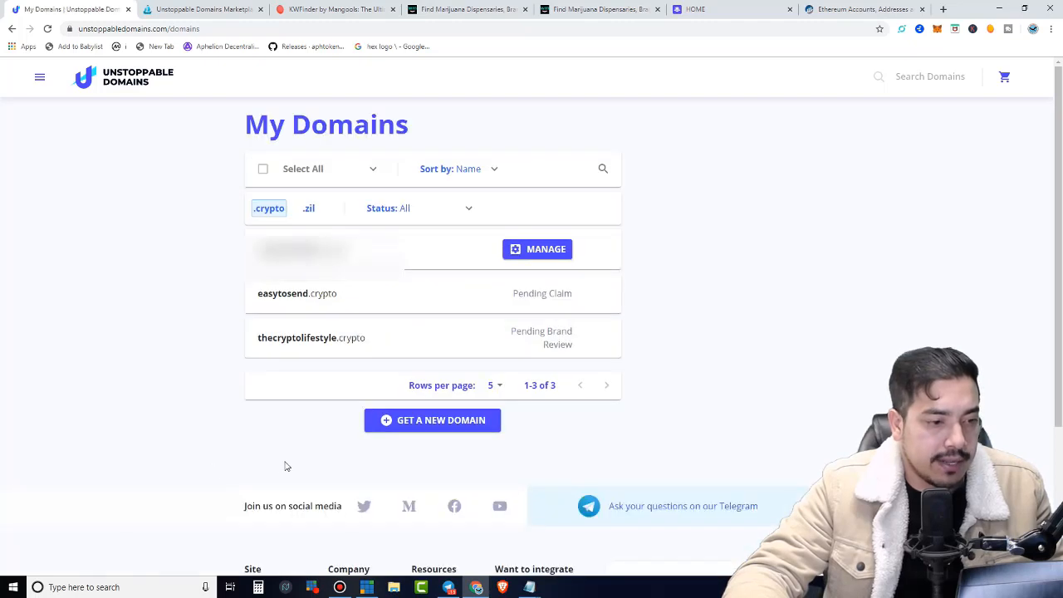
{"action": "mouse_move", "coordinate": [588, 299]}
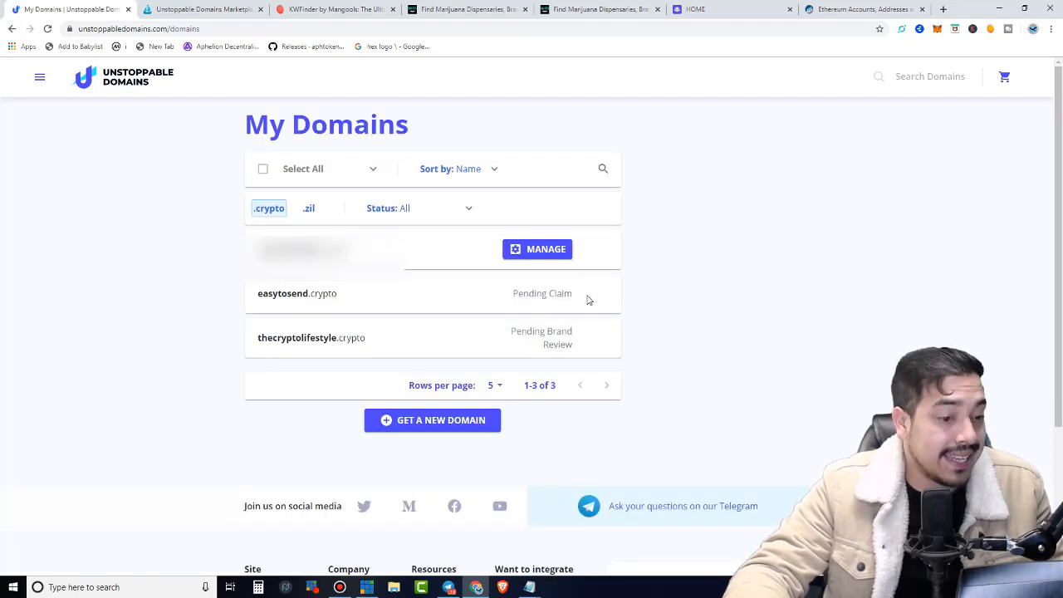
{"action": "mouse_move", "coordinate": [665, 400]}
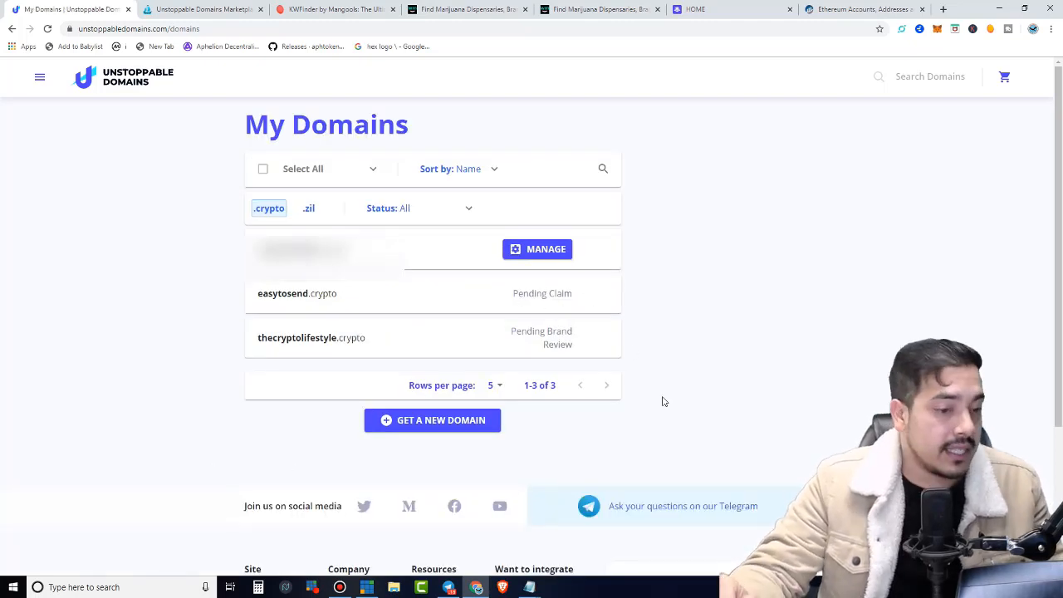
{"action": "mouse_move", "coordinate": [641, 442]}
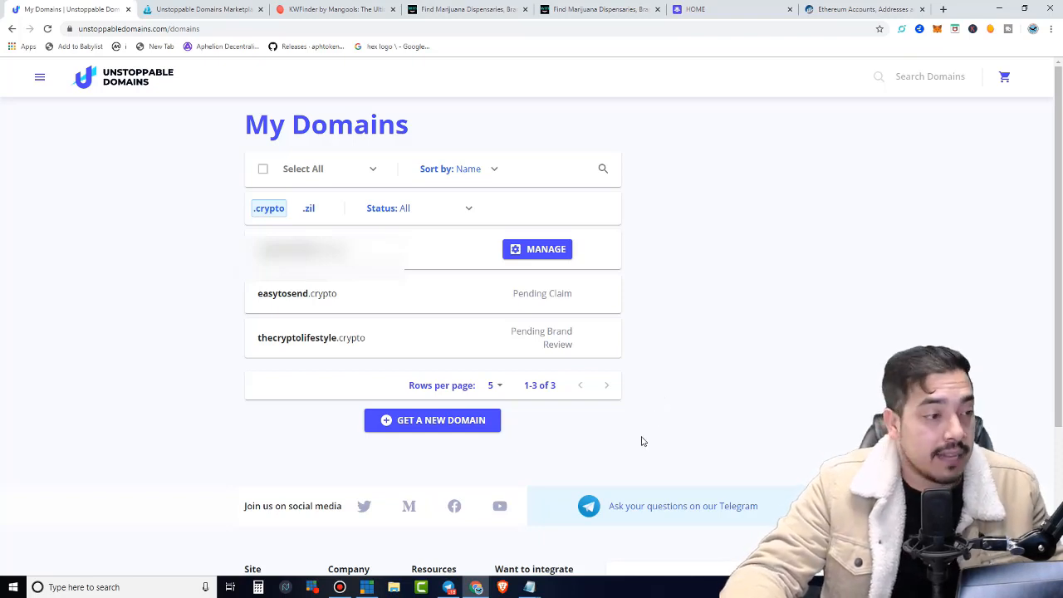
{"action": "mouse_move", "coordinate": [203, 10]}
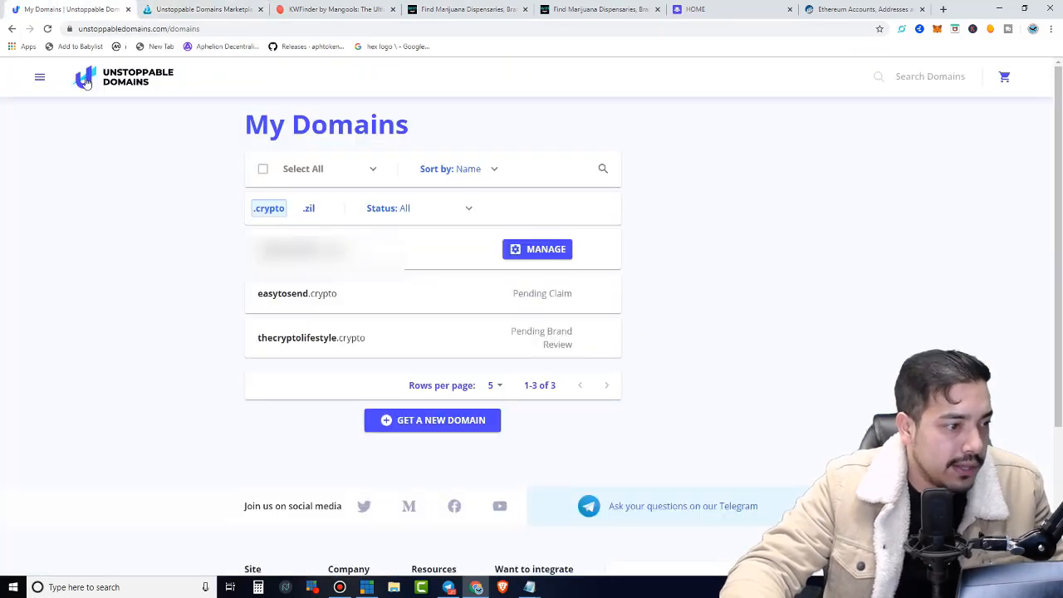
- Return from My Domains to the blockchain domain search homepage
{"action": "left_click", "coordinate": [124, 78]}
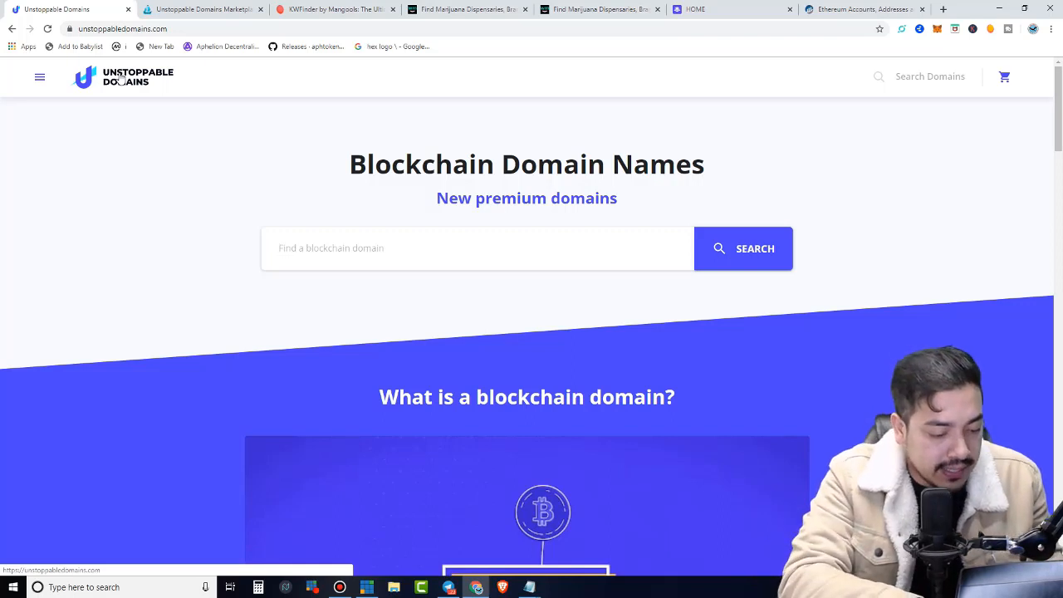
- Search for sendme, finding sendme.crypto and sendme.zil sold later
{"action": "type", "text": "sendme"}
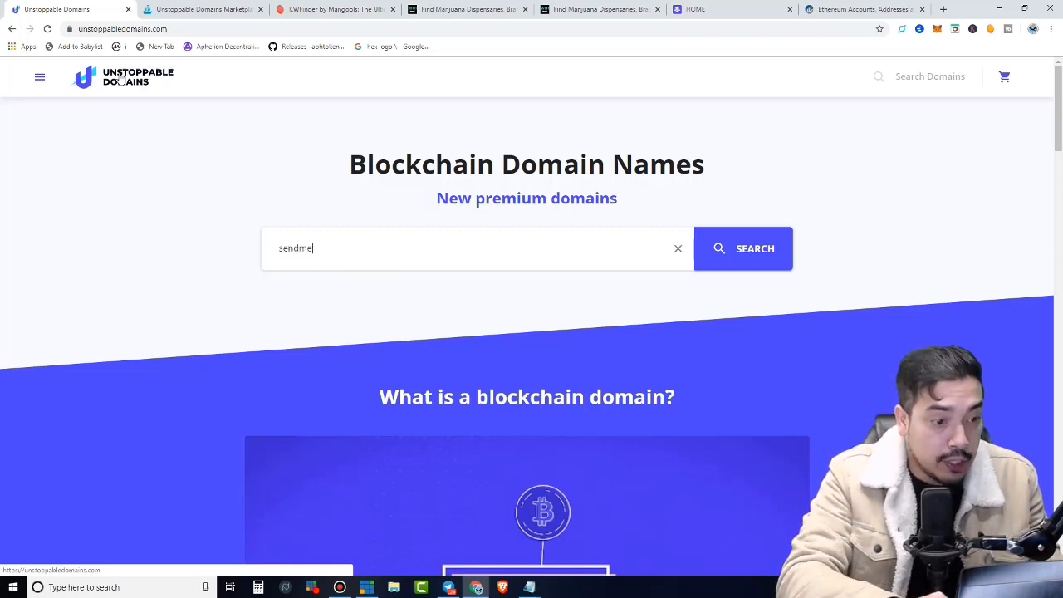
{"action": "left_click", "coordinate": [742, 247]}
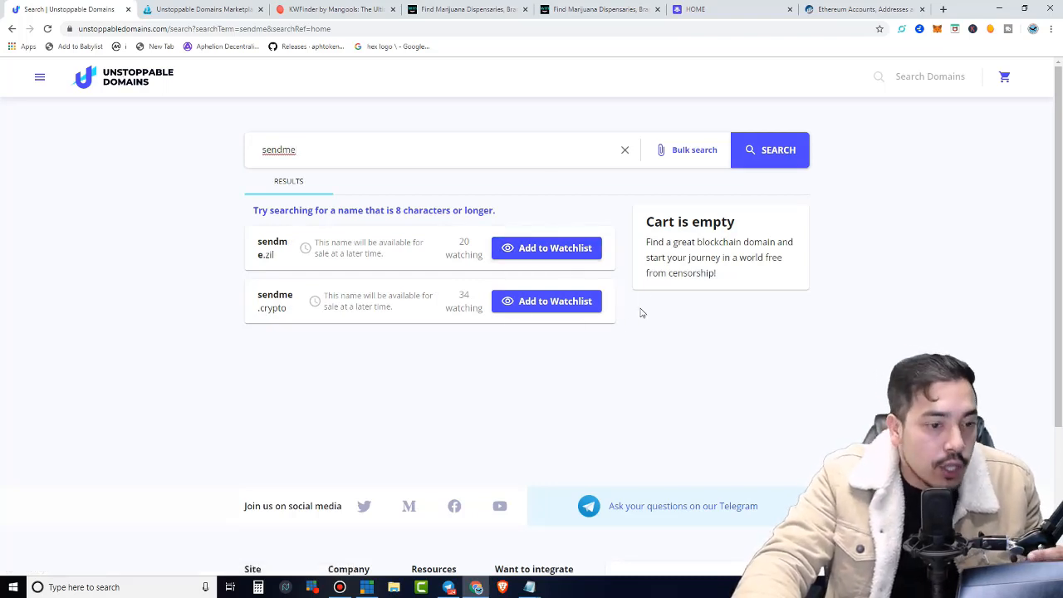
{"action": "mouse_move", "coordinate": [545, 301]}
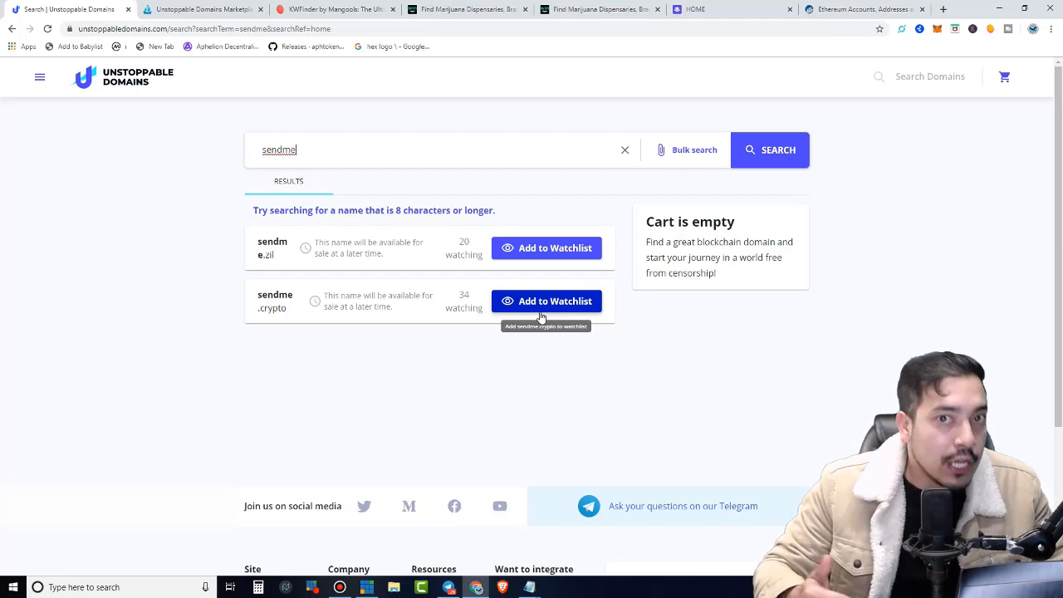
- Edit the search term toward sendmebtc to check its availability
{"action": "key", "text": "Backspace"}
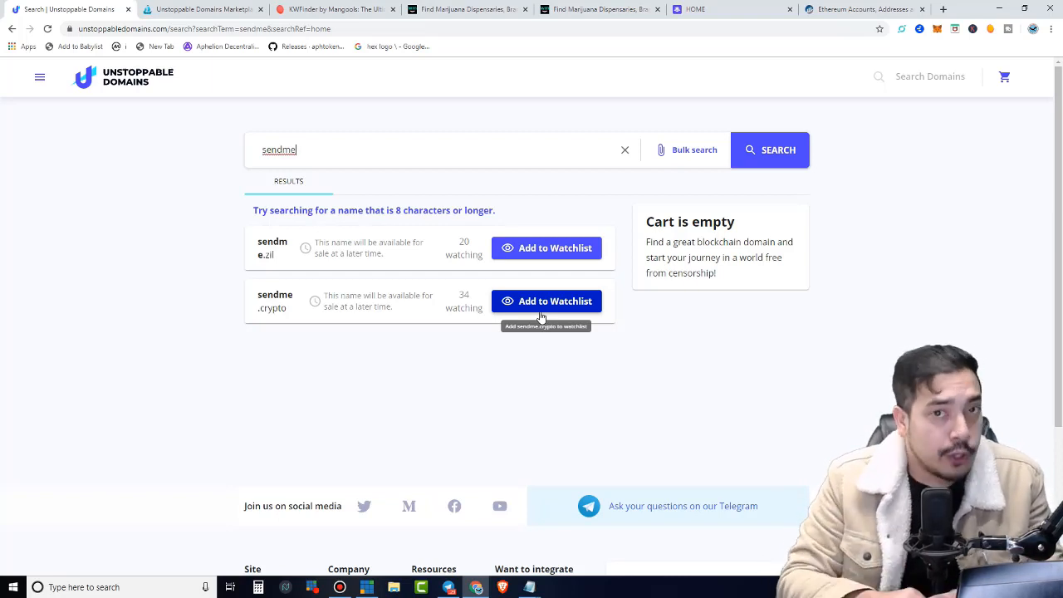
{"action": "key", "text": "Backspace"}
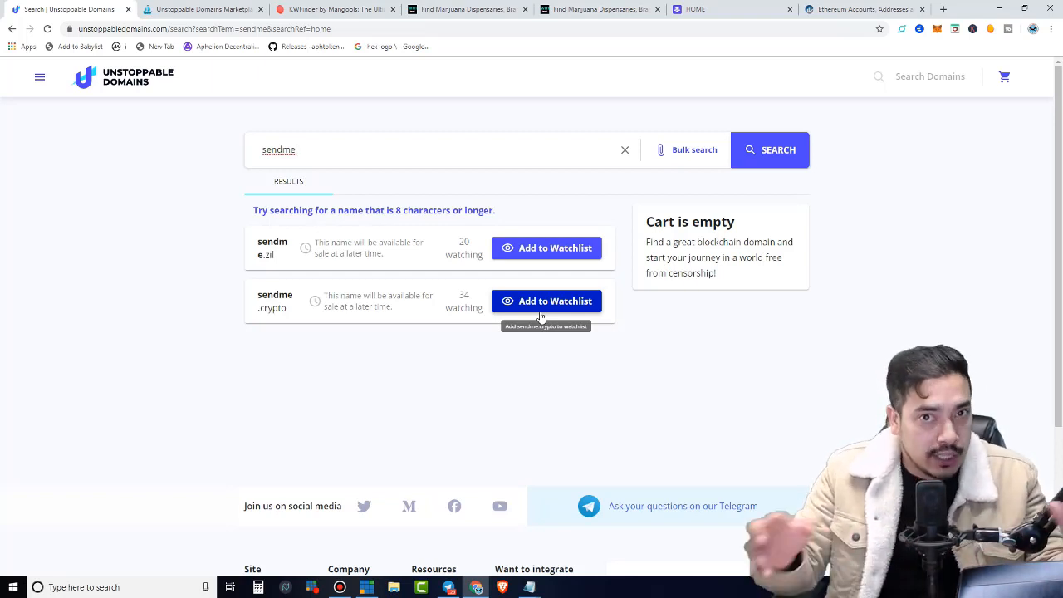
{"action": "key", "text": "Backspace"}
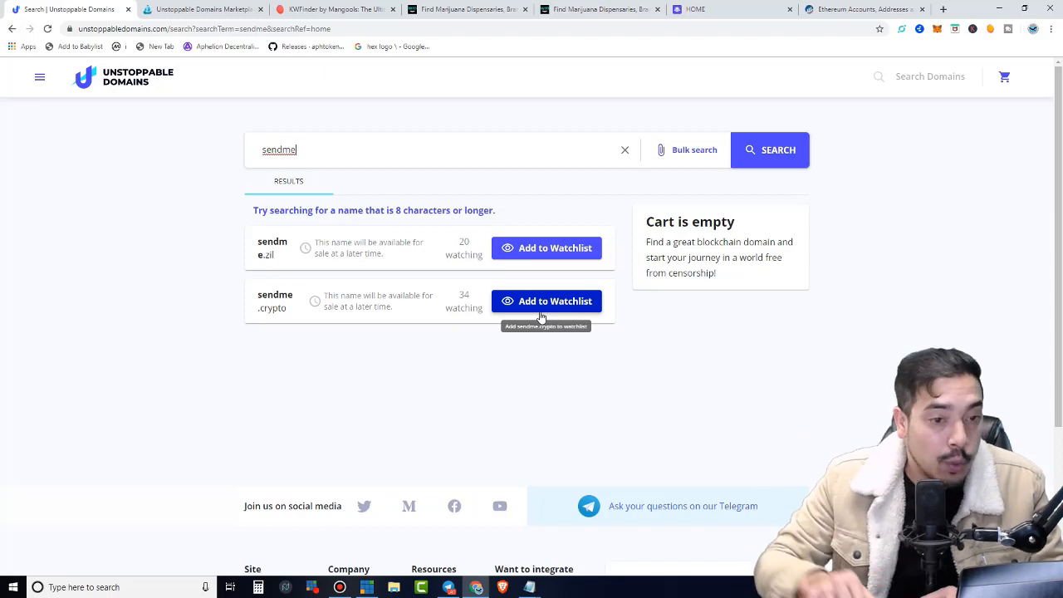
{"action": "left_click", "coordinate": [625, 149]}
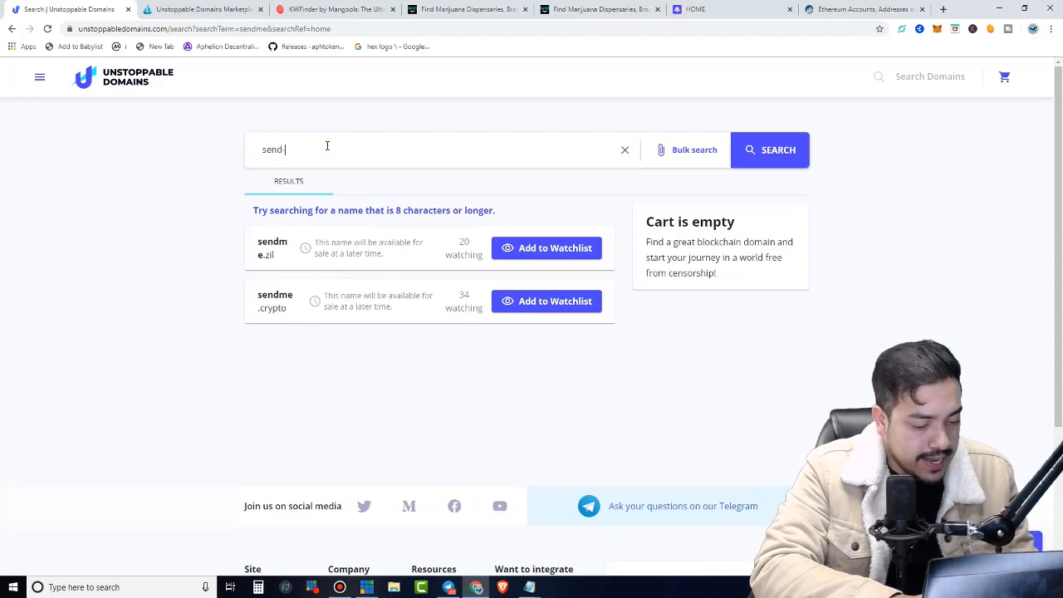
{"action": "type", "text": "mebtc"}
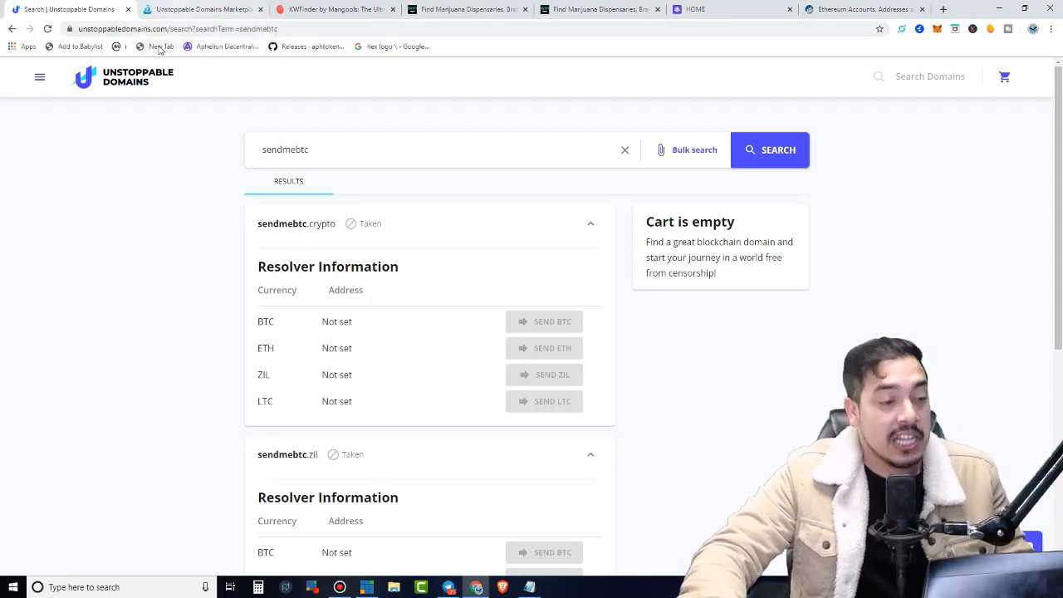
{"action": "mouse_move", "coordinate": [160, 183]}
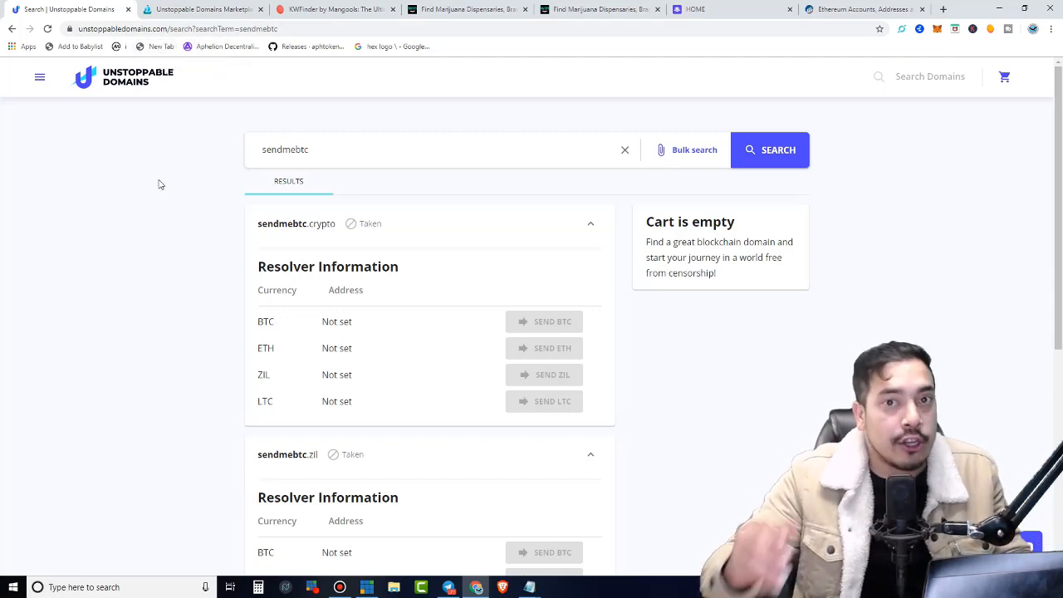
{"action": "mouse_move", "coordinate": [430, 224]}
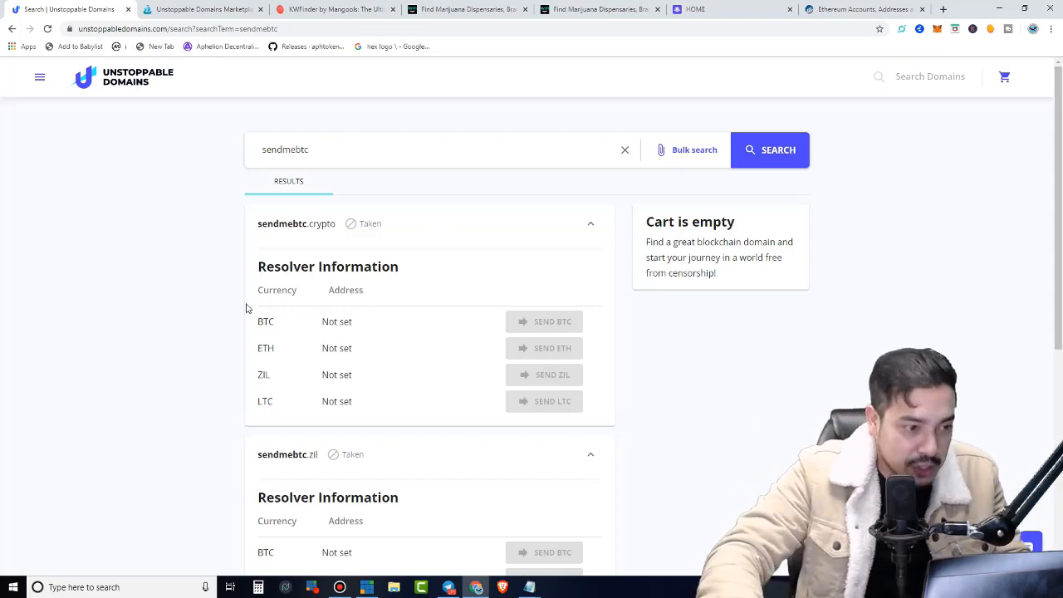
- Search mywallet (taken) and myaddress (.crypto protected, .zil taken)
{"action": "type", "text": "myw"}
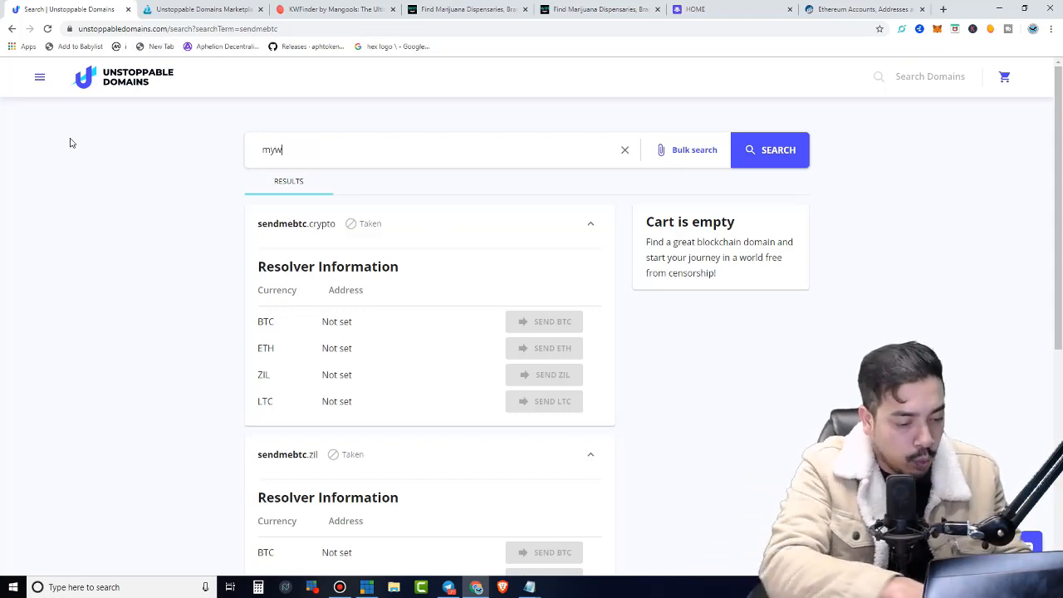
{"action": "type", "text": "allet"}
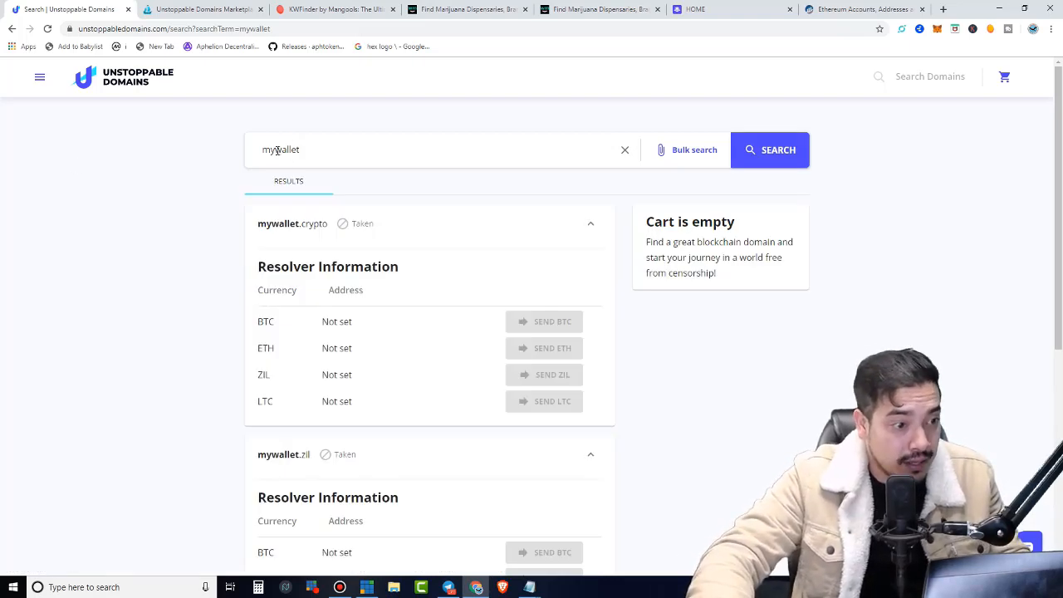
{"action": "type", "text": "myaddress"}
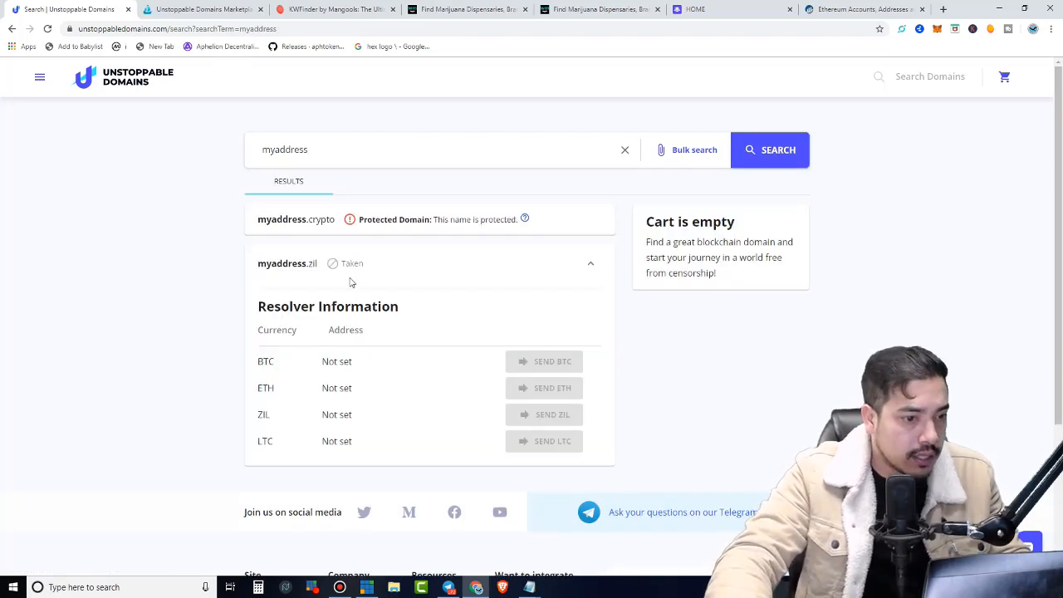
{"action": "mouse_move", "coordinate": [353, 306]}
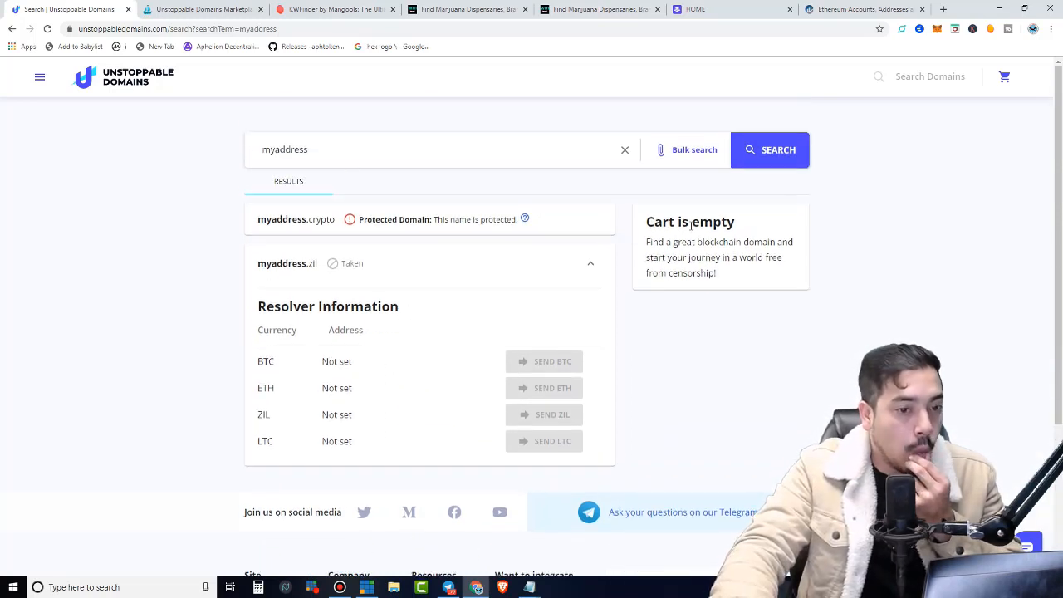
{"action": "mouse_move", "coordinate": [771, 150]}
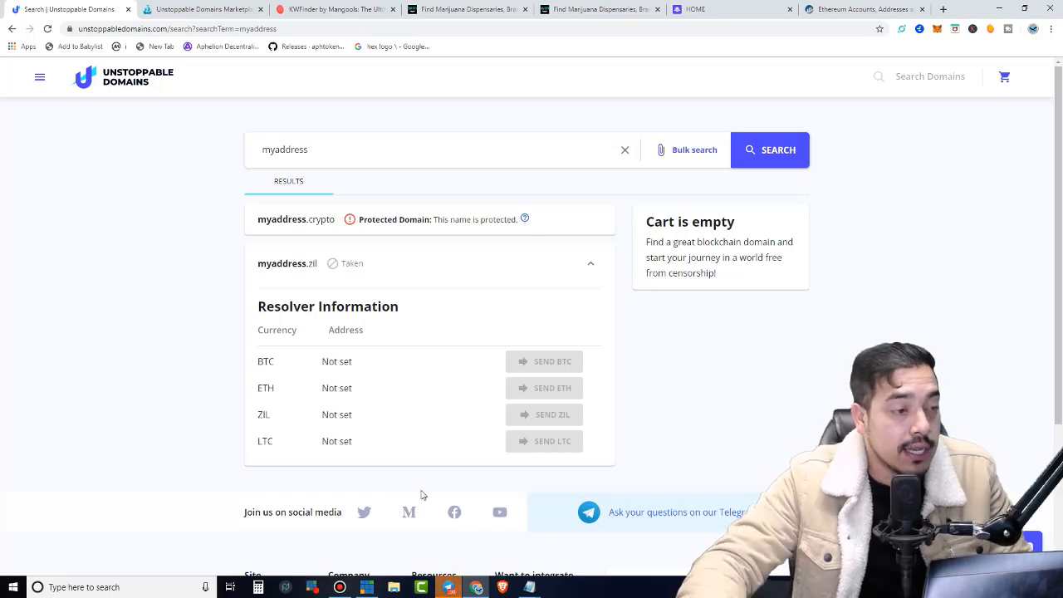
- View the wallet's Etherscan token holdings showing one ERC-721 .crypto (UD) token
{"action": "left_click", "coordinate": [40, 78]}
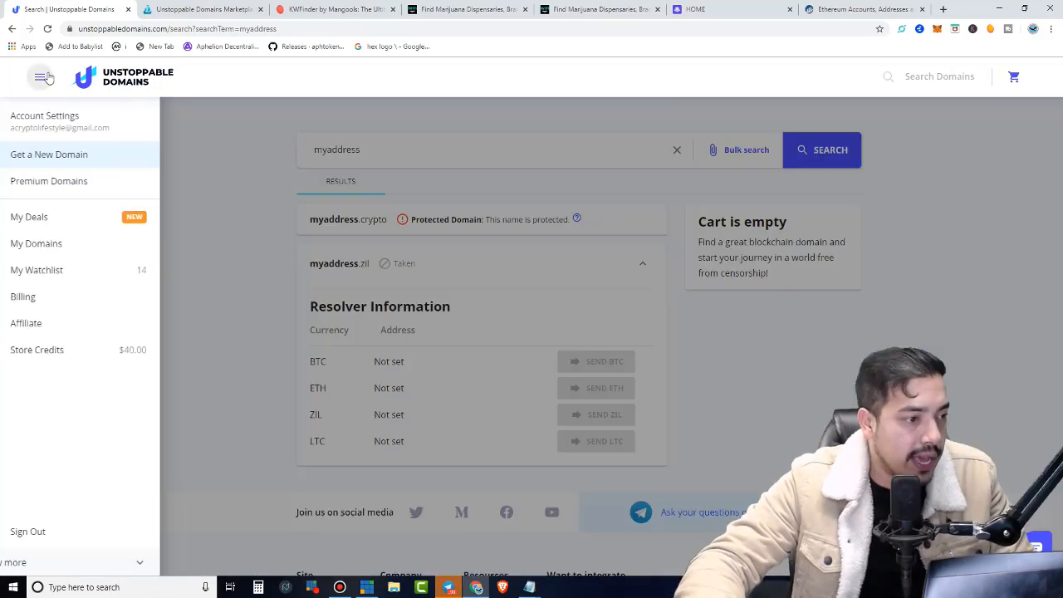
{"action": "left_click", "coordinate": [863, 10]}
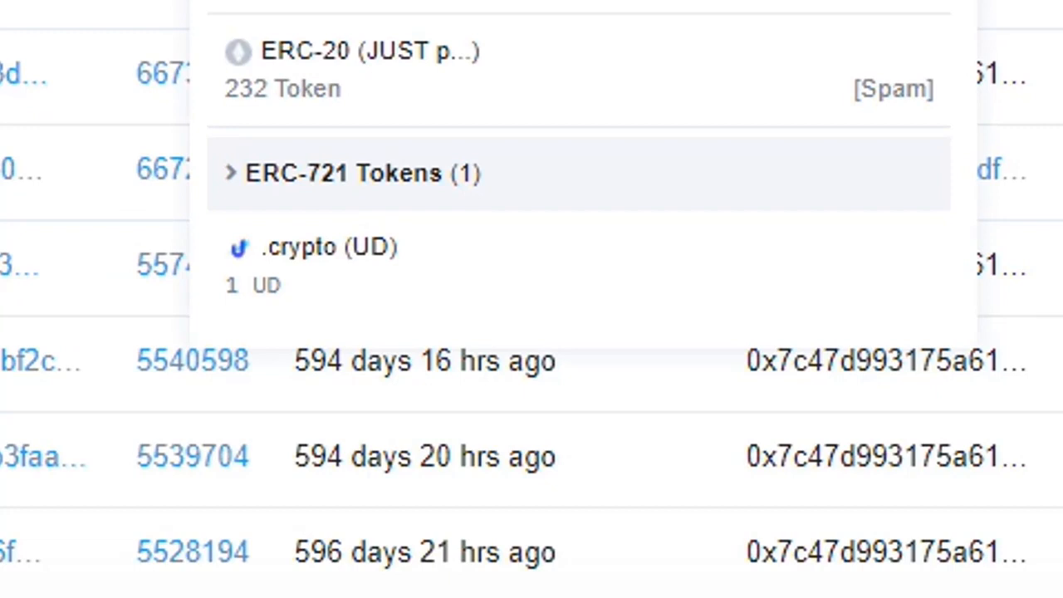
{"action": "mouse_move", "coordinate": [429, 236]}
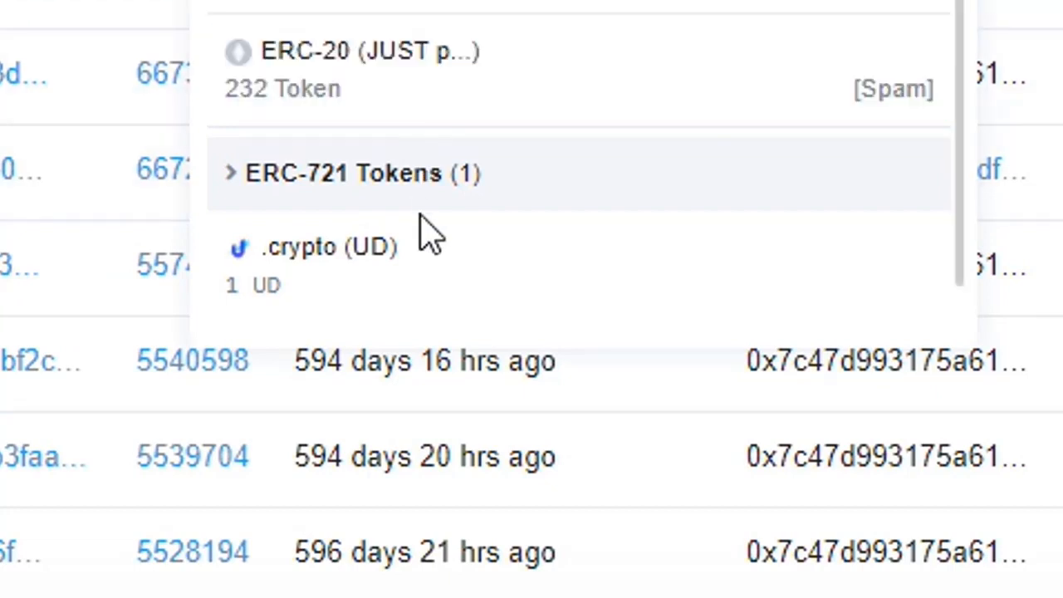
{"action": "mouse_move", "coordinate": [402, 291]}
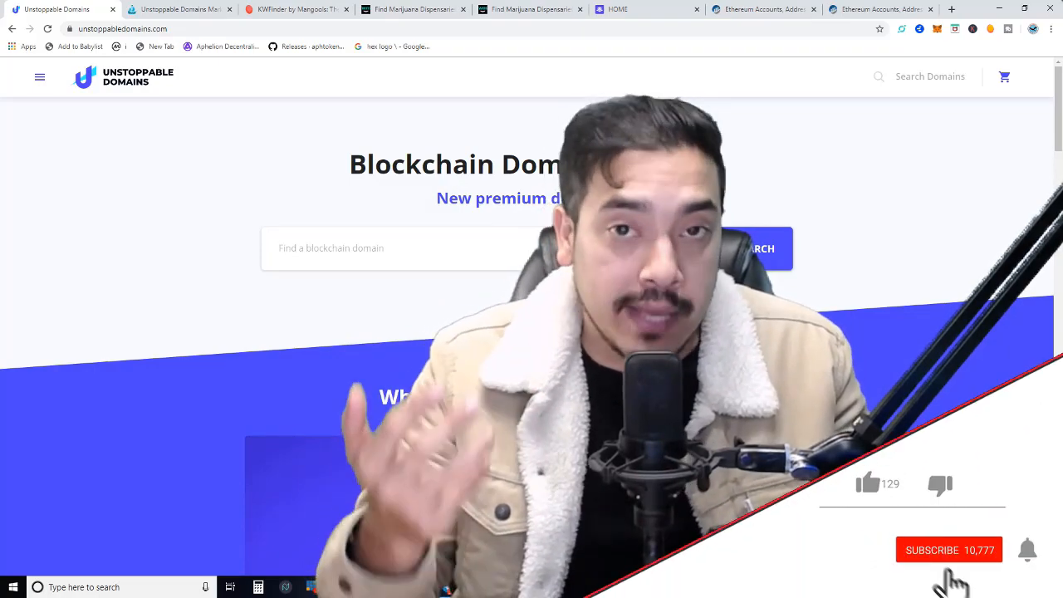
{"action": "left_click", "coordinate": [867, 483]}
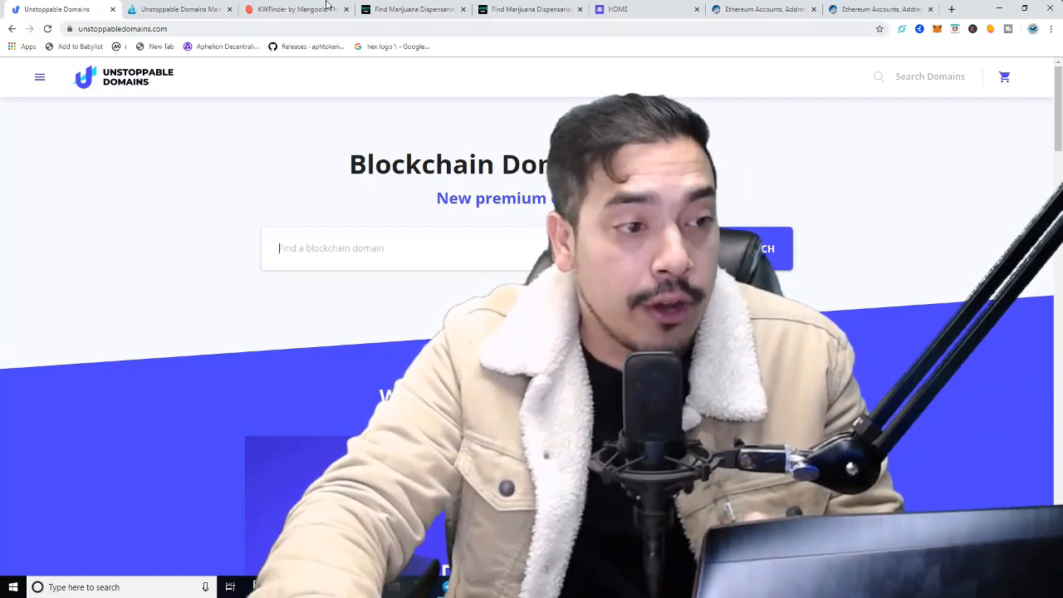
{"action": "left_click", "coordinate": [180, 10]}
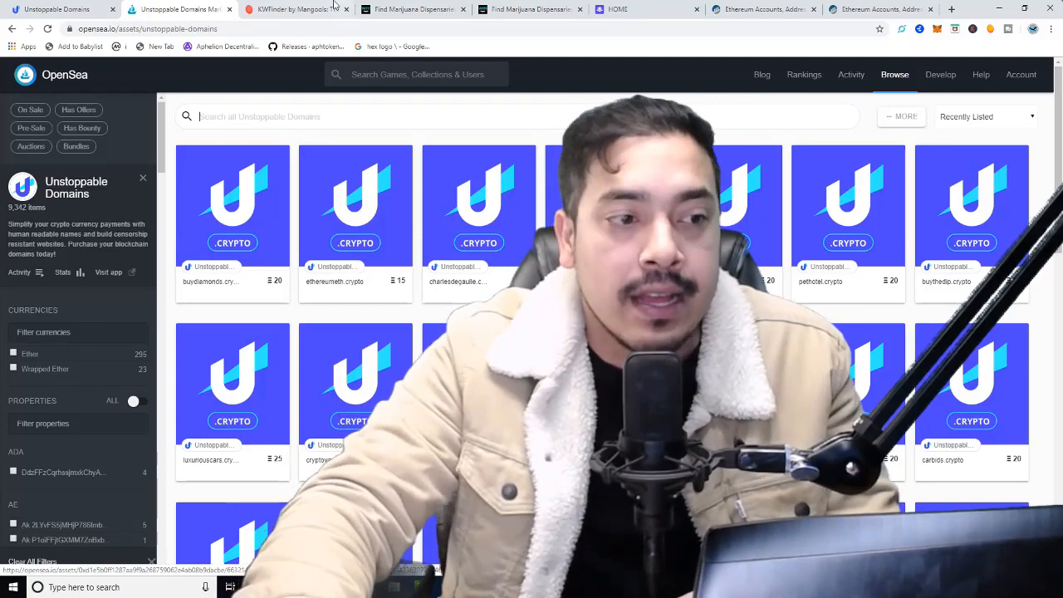
{"action": "left_click", "coordinate": [296, 10]}
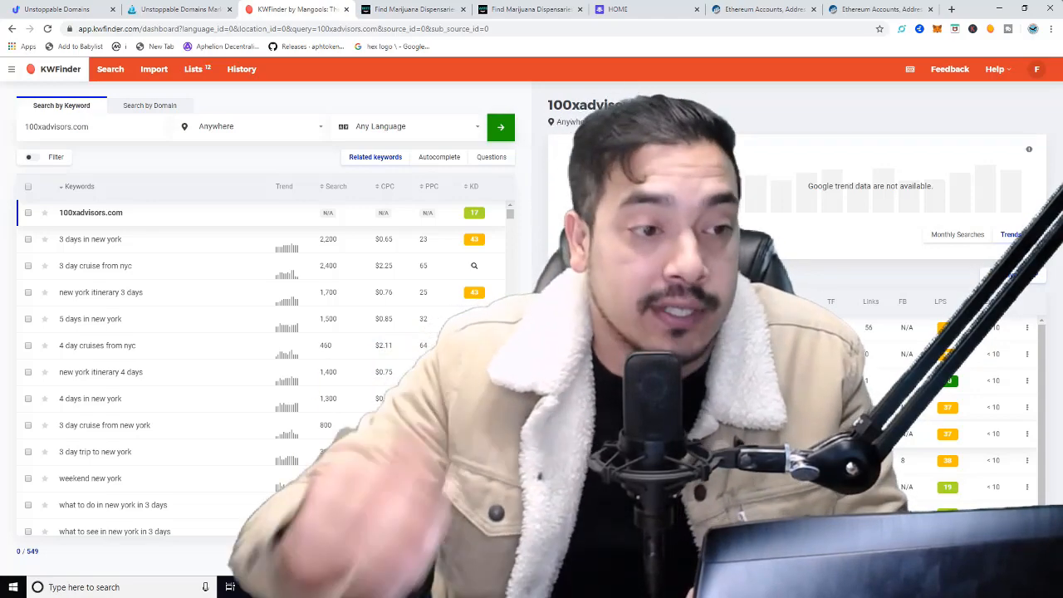
{"action": "left_click", "coordinate": [63, 10]}
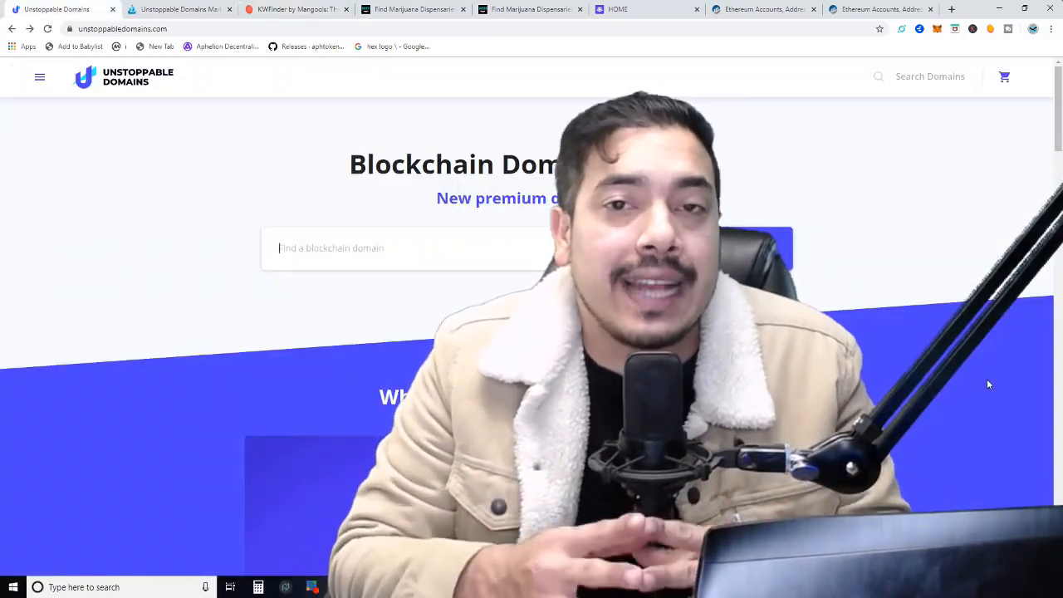